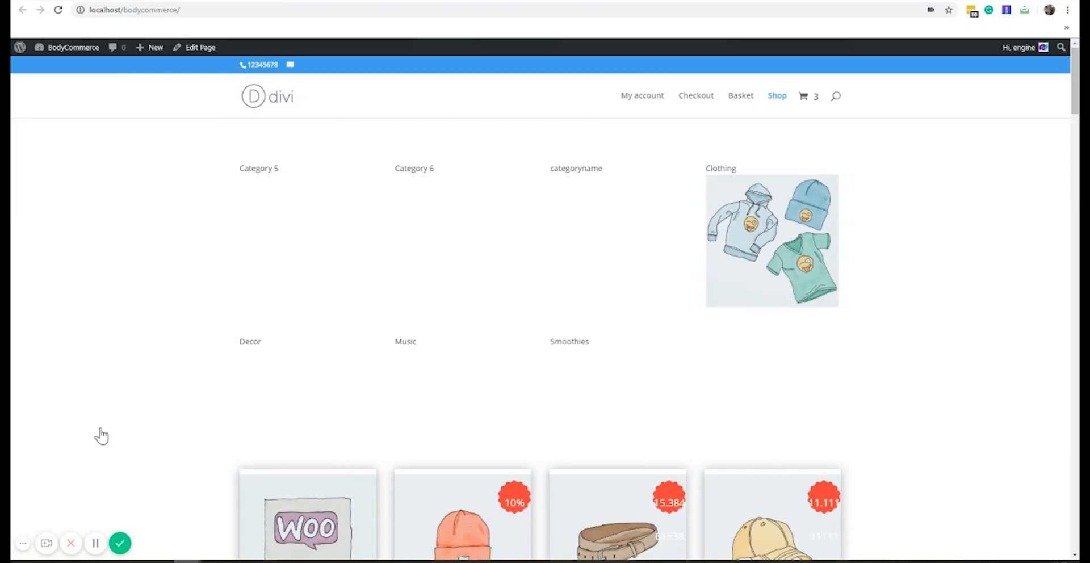
pyautogui.moveTo(185, 456)
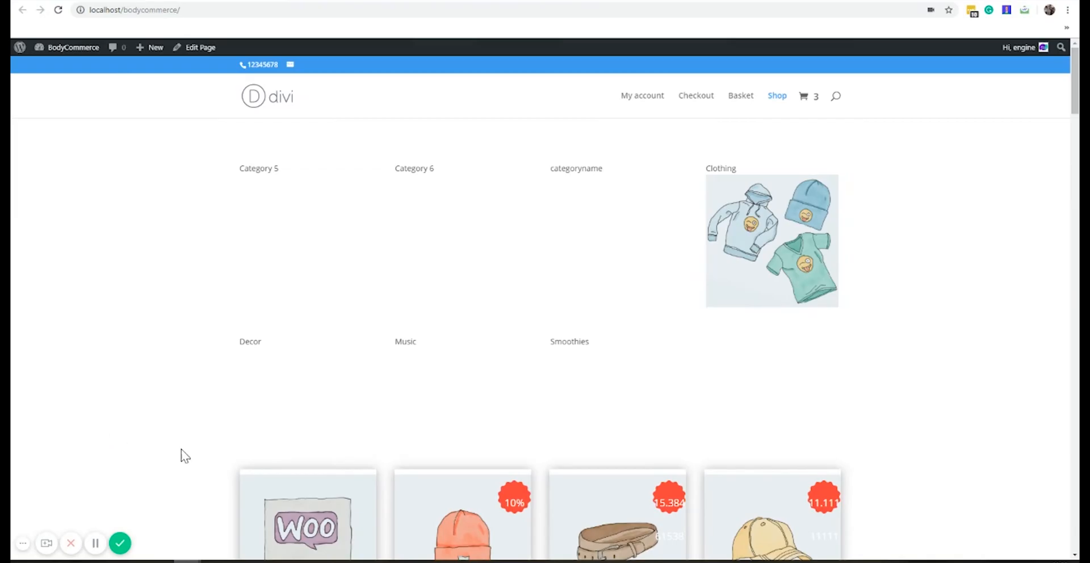
pyautogui.moveTo(181, 415)
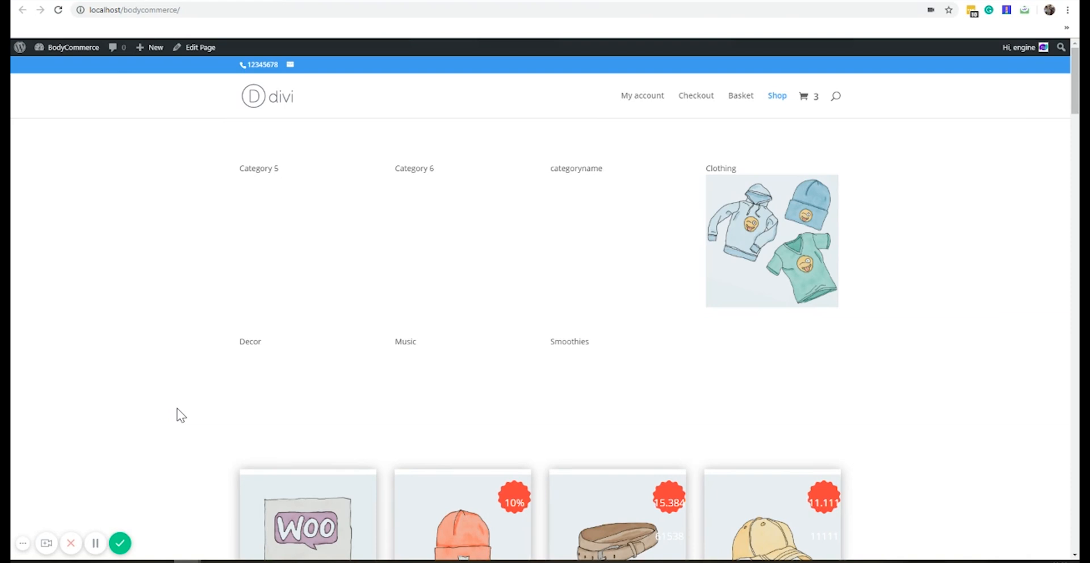
pyautogui.moveTo(103, 251)
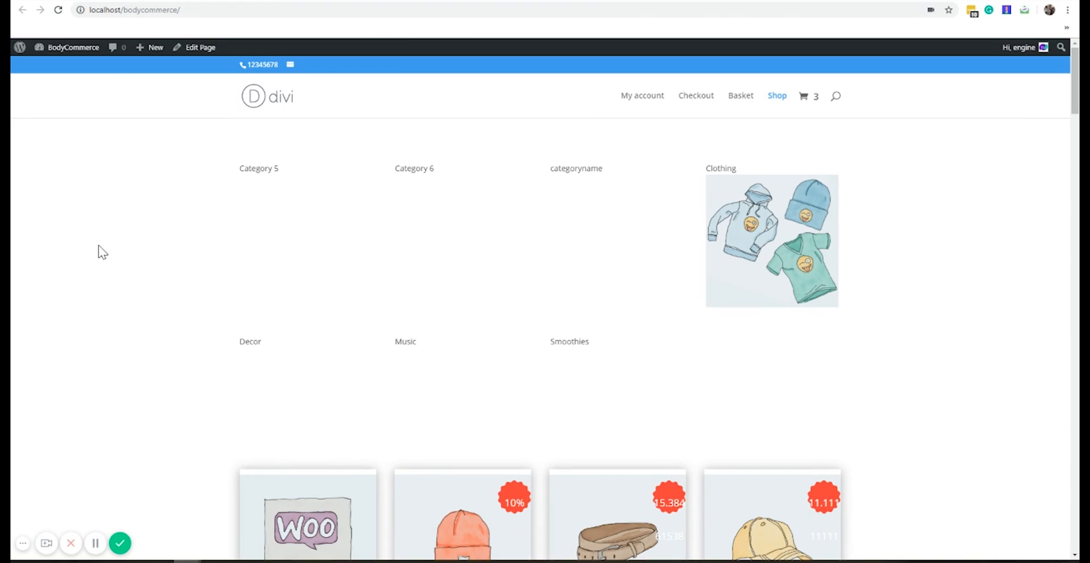
pyautogui.moveTo(365, 365)
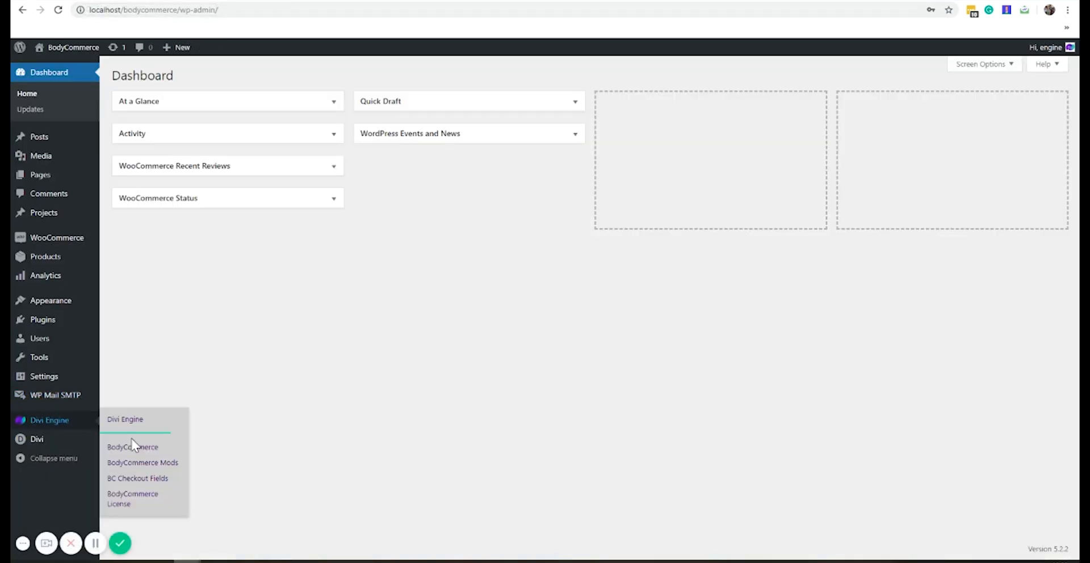
# Confirm the BodyCommerce Shop and Category templates both use 'Shop Page list', then return to the shop
pyautogui.click(132, 447)
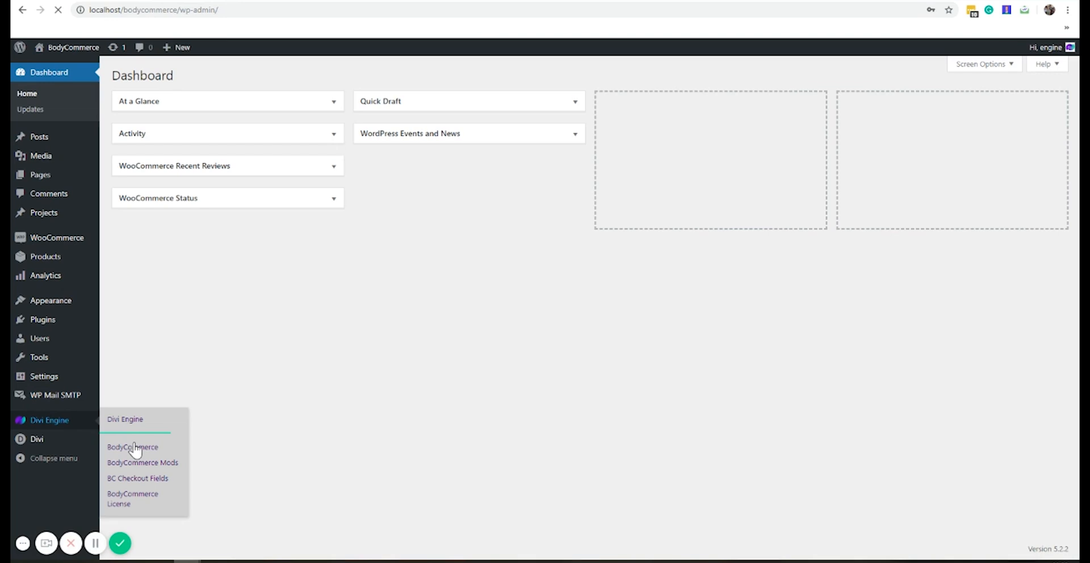
pyautogui.click(132, 447)
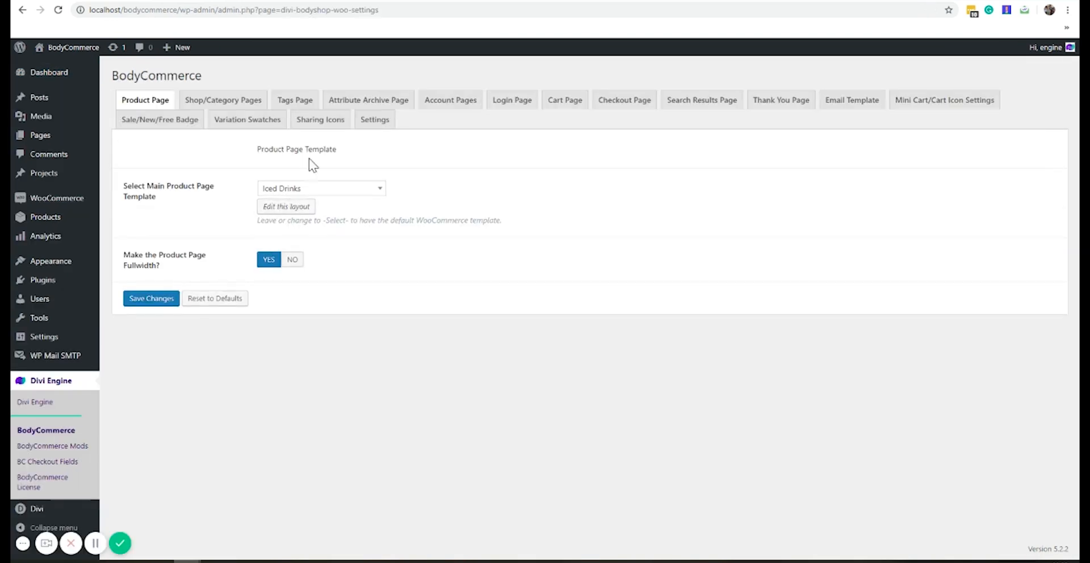
pyautogui.click(223, 99)
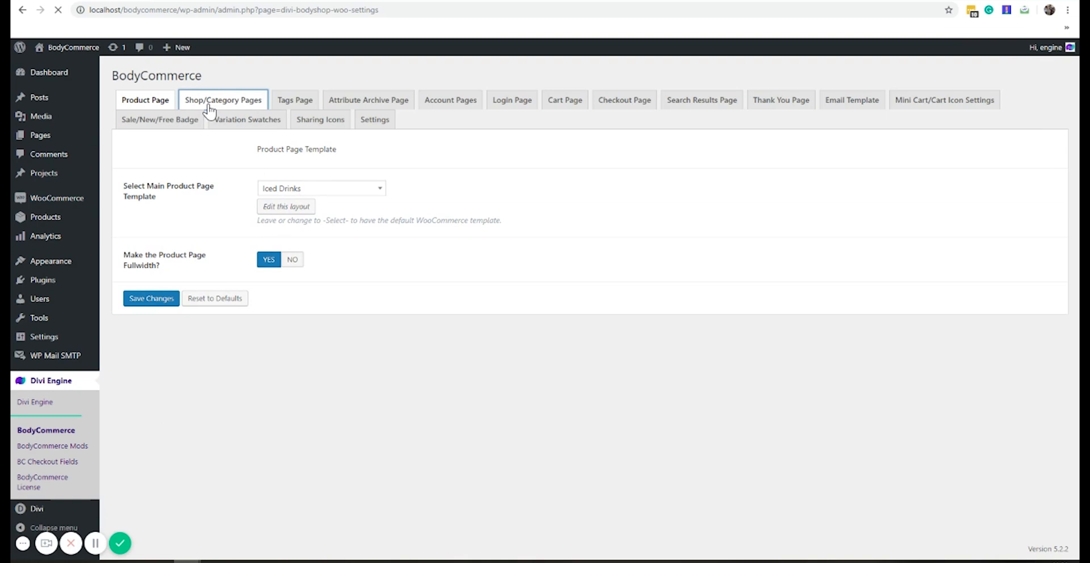
pyautogui.click(222, 99)
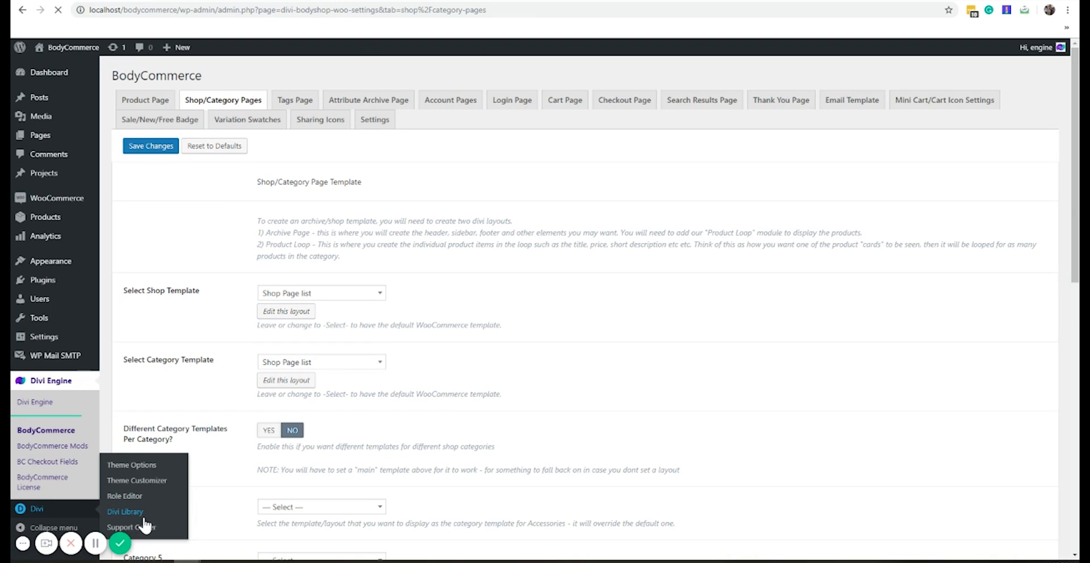
pyautogui.click(125, 511)
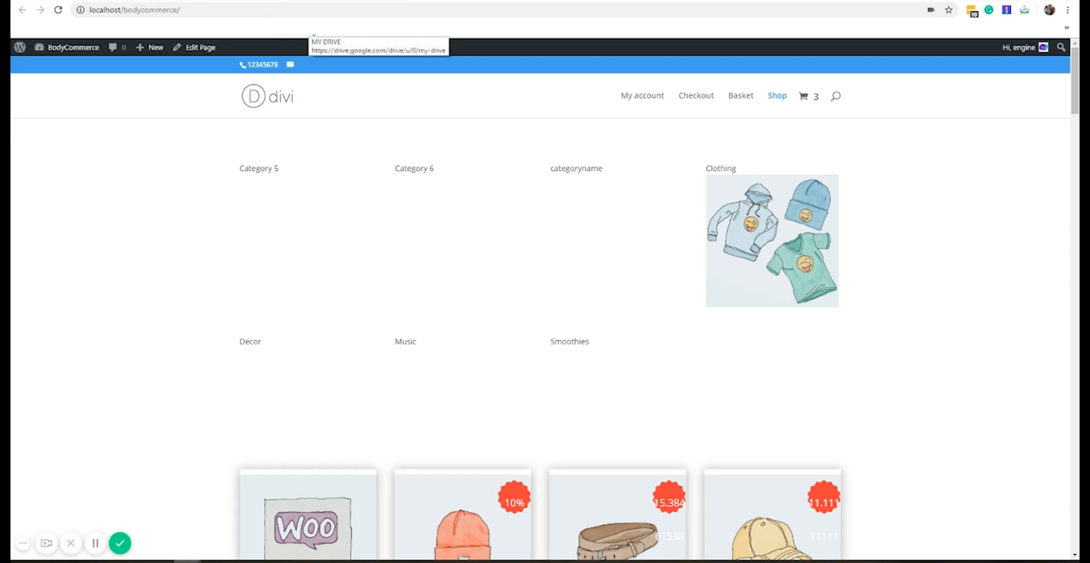
# Browse the Album, Beanie, Belt and Cap product cards, then head to the Divi Library
pyautogui.scroll(-3)
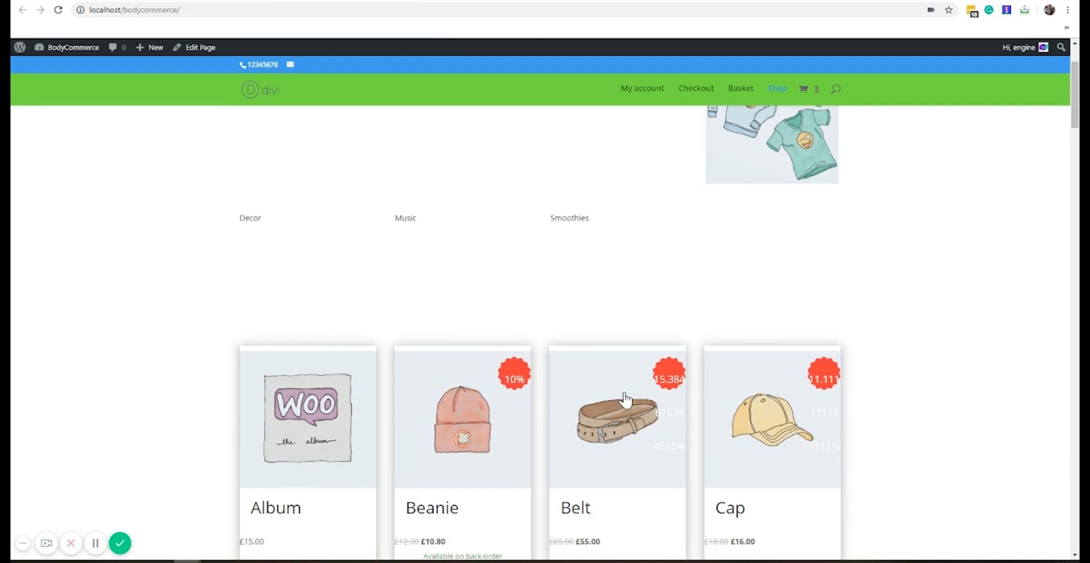
pyautogui.moveTo(214, 349)
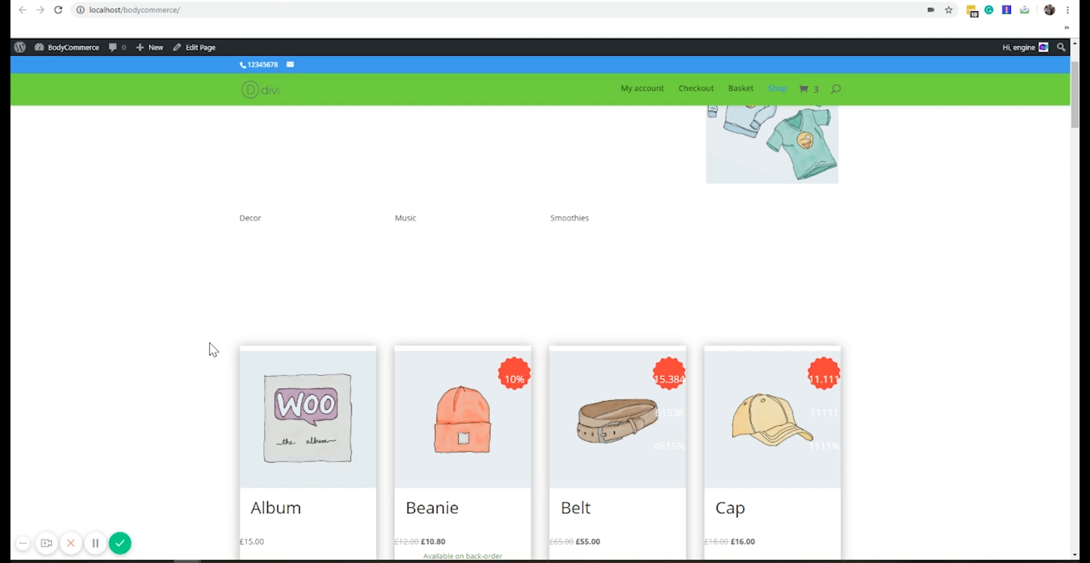
pyautogui.moveTo(360, 539)
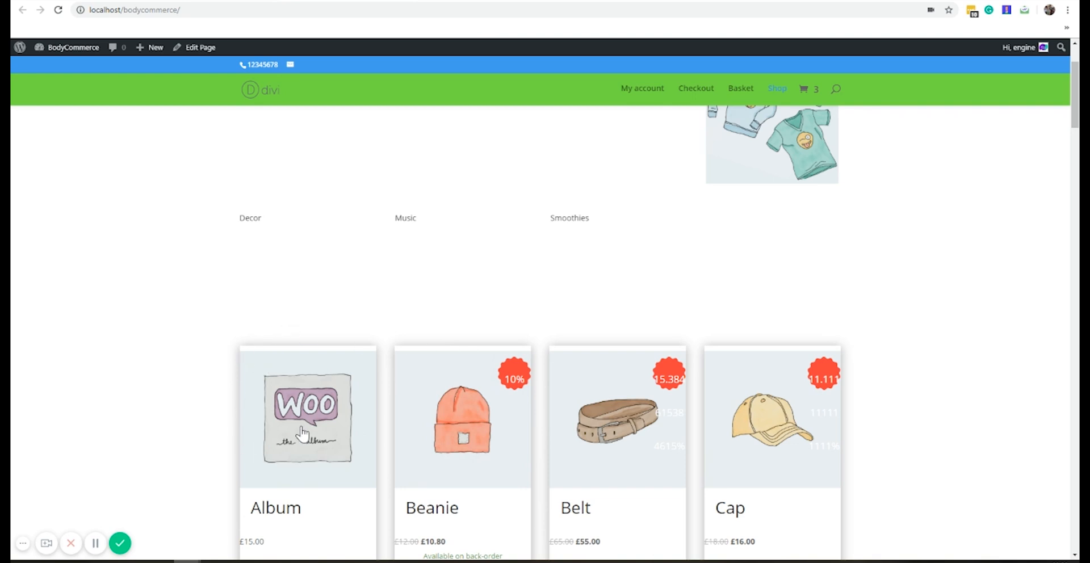
pyautogui.doubleClick(276, 508)
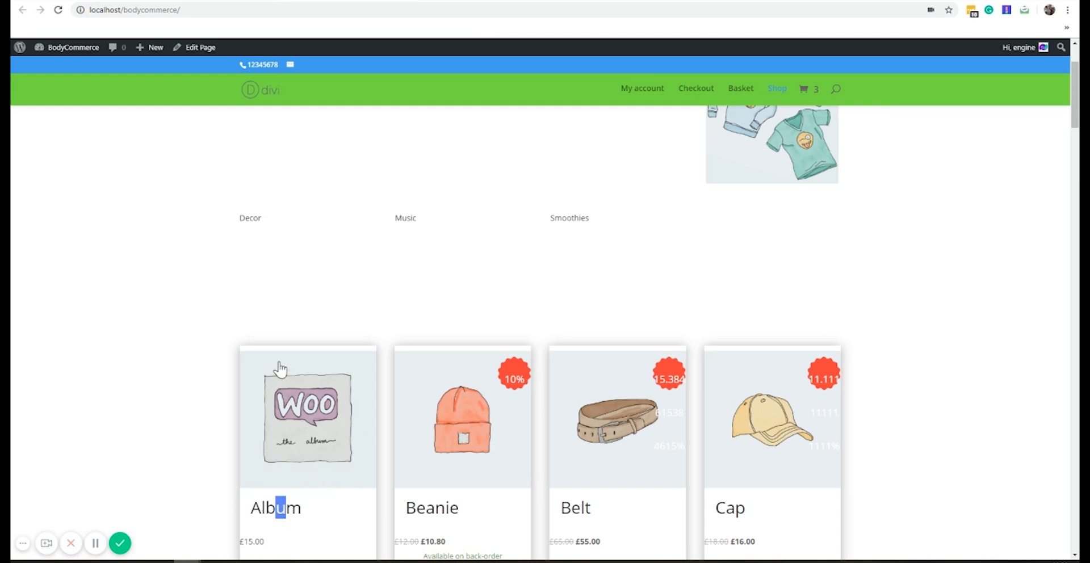
pyautogui.moveTo(374, 430)
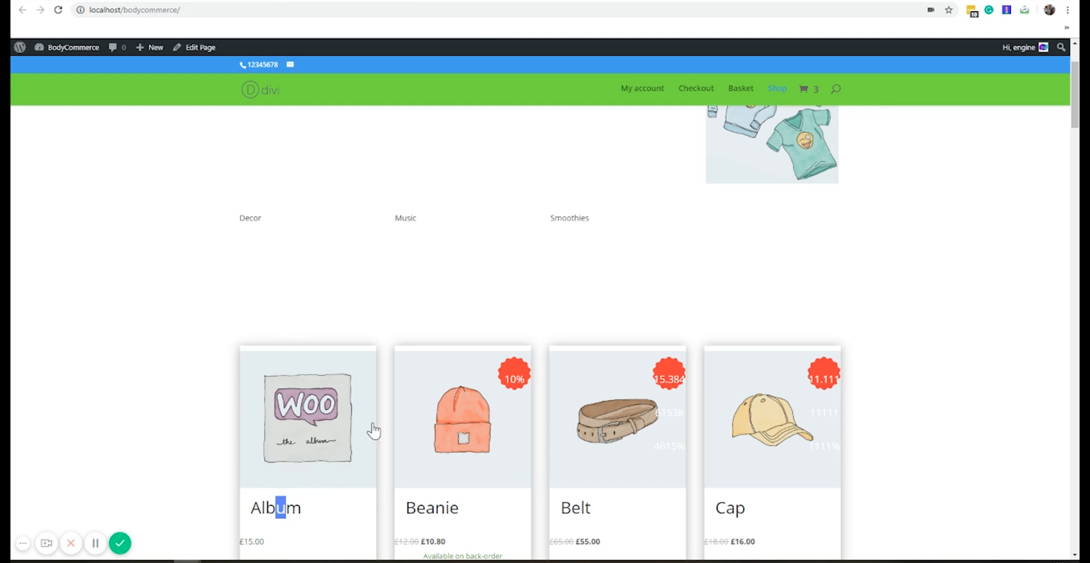
pyautogui.moveTo(362, 369)
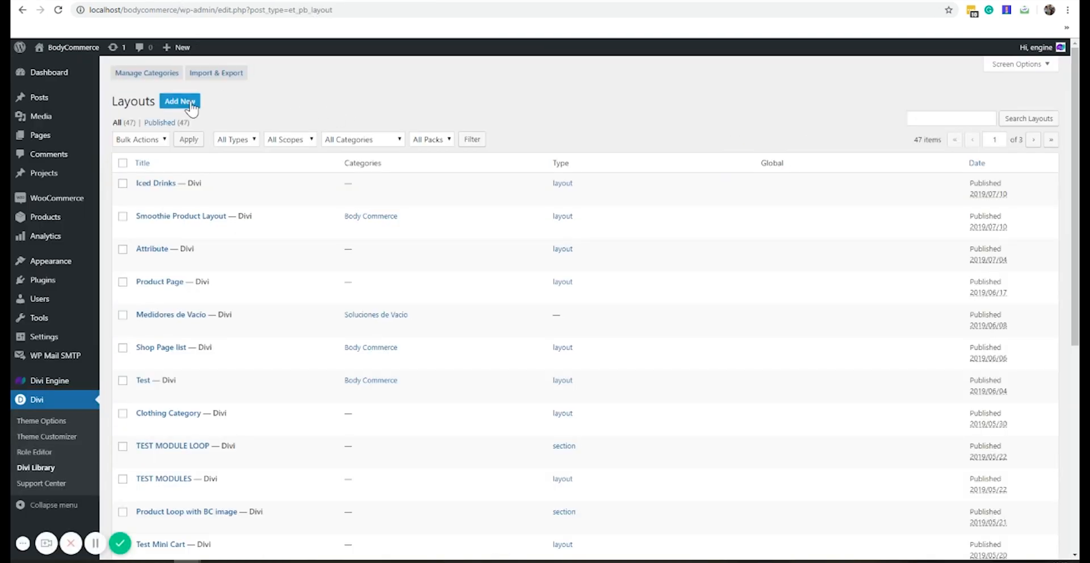
# Create a new Section-type library layout named 'Car loop layout'
pyautogui.click(179, 102)
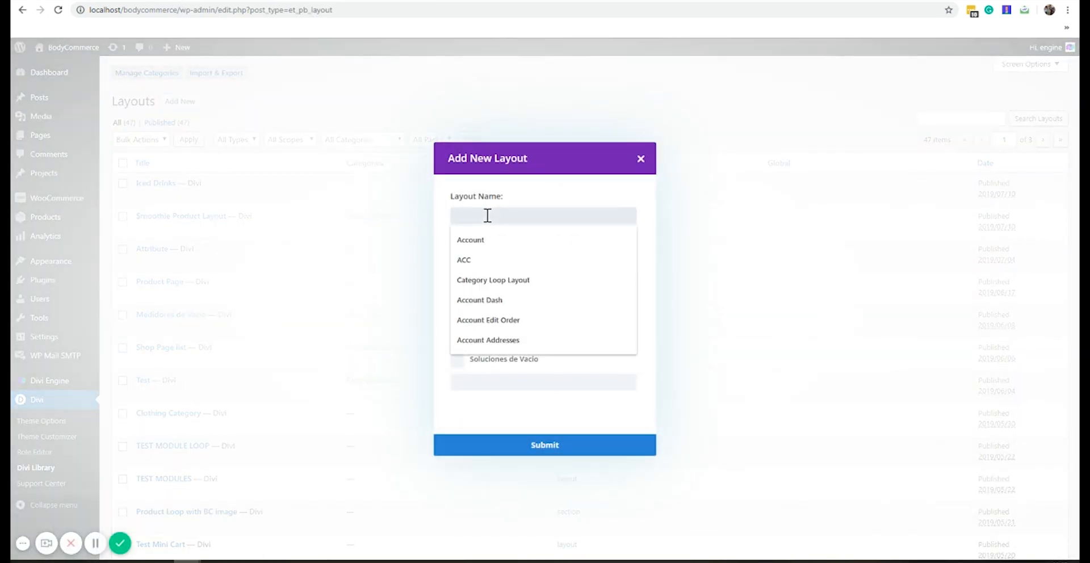
pyautogui.write('Car')
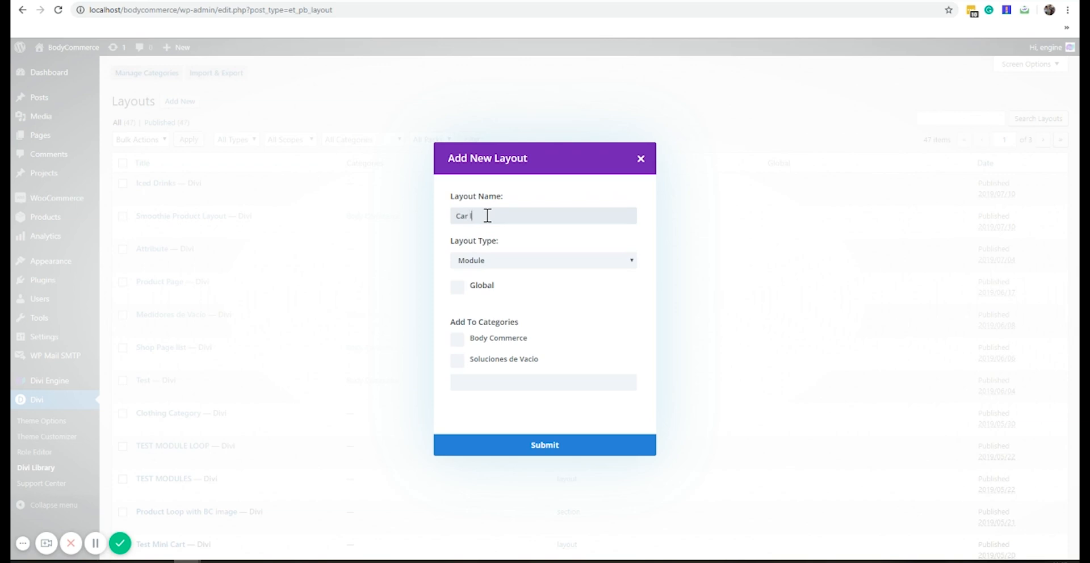
pyautogui.write('loop layout')
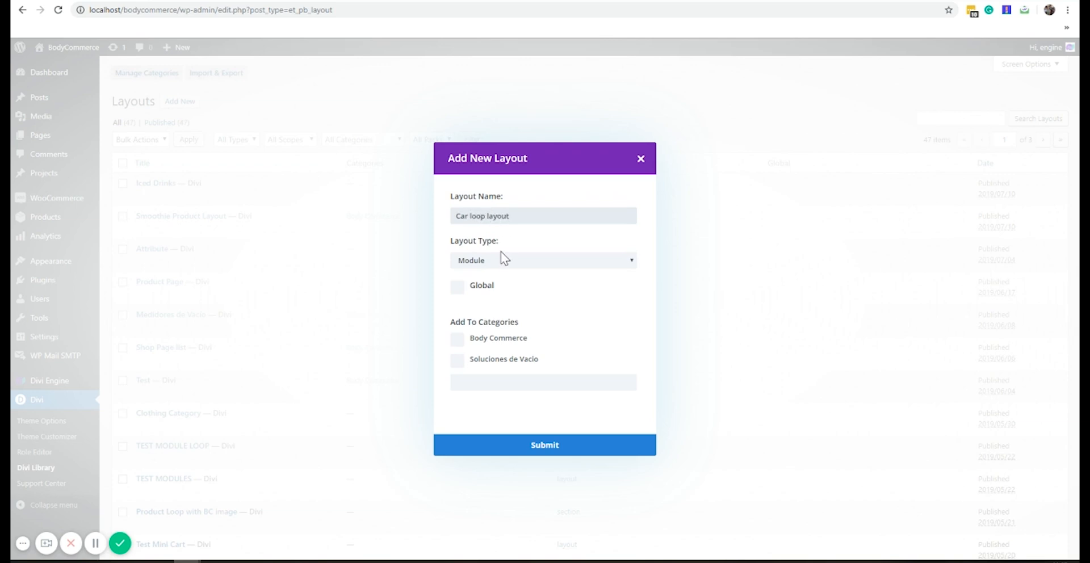
pyautogui.click(542, 260)
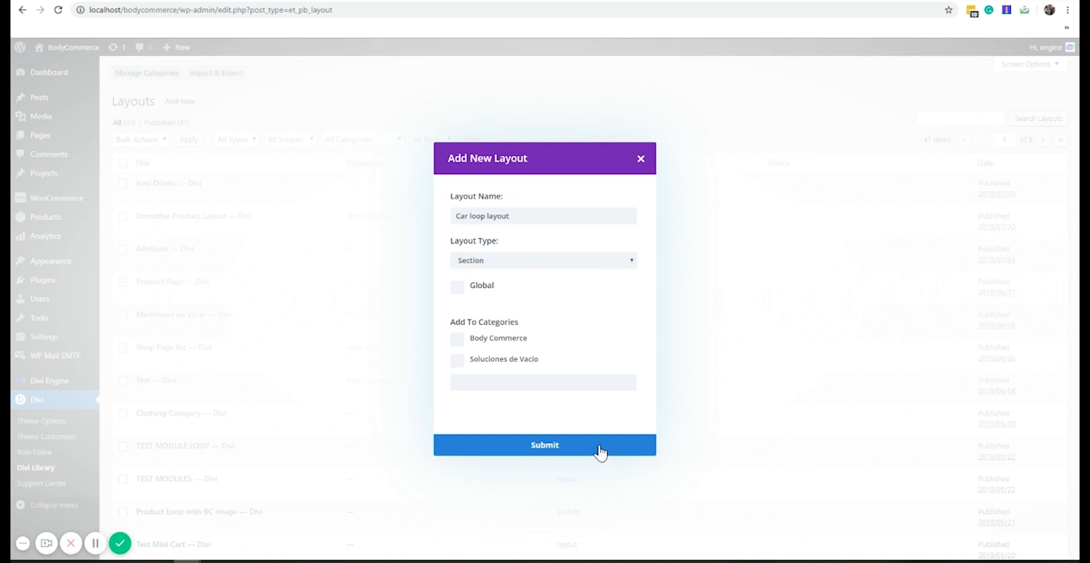
pyautogui.click(544, 446)
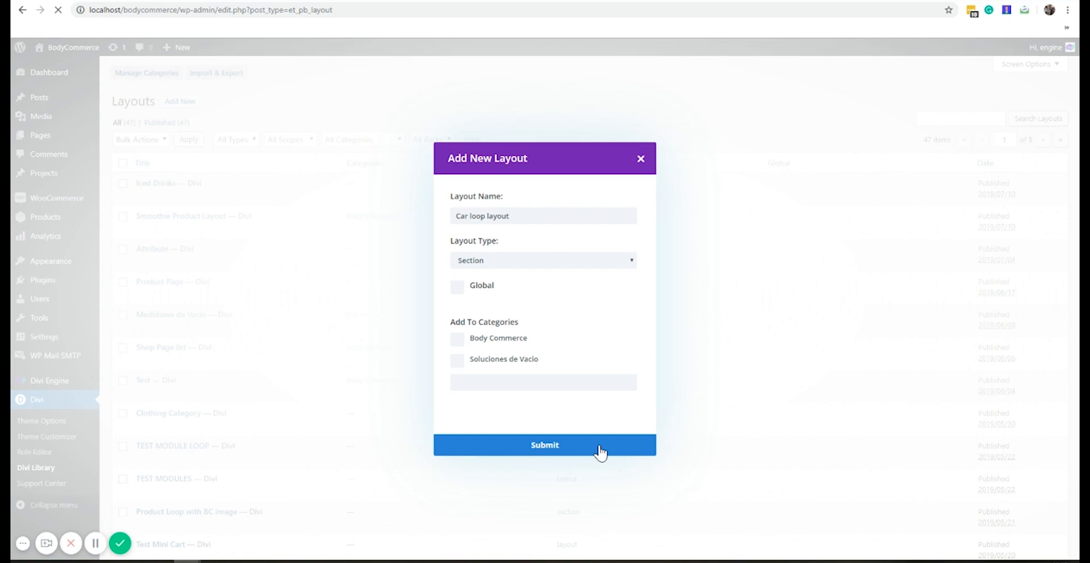
pyautogui.click(545, 445)
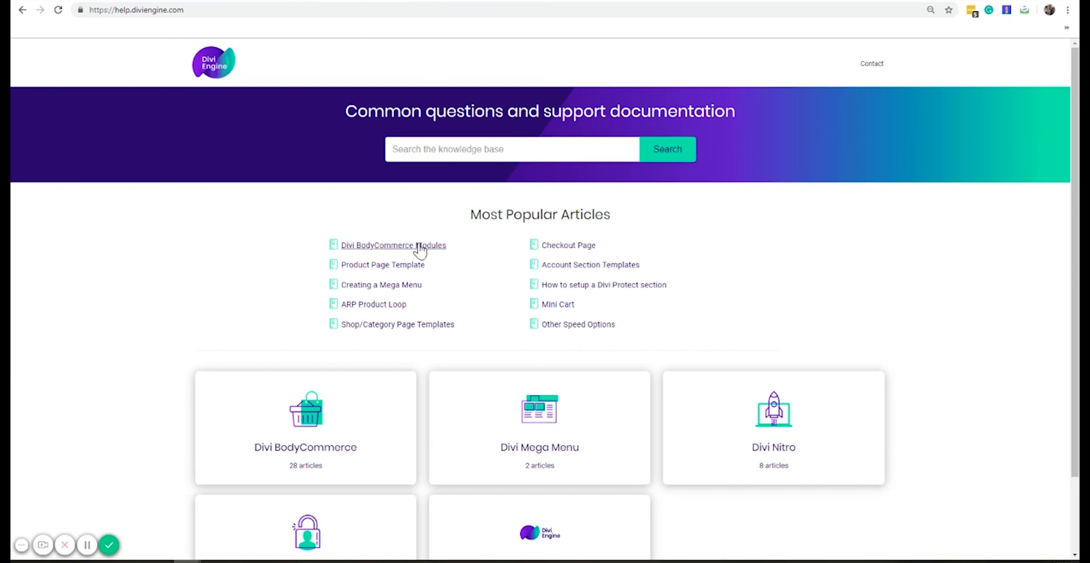
# Read the Divi BodyCommerce Modules article, then open 'Car loop layout' in the Divi Builder
pyautogui.click(394, 245)
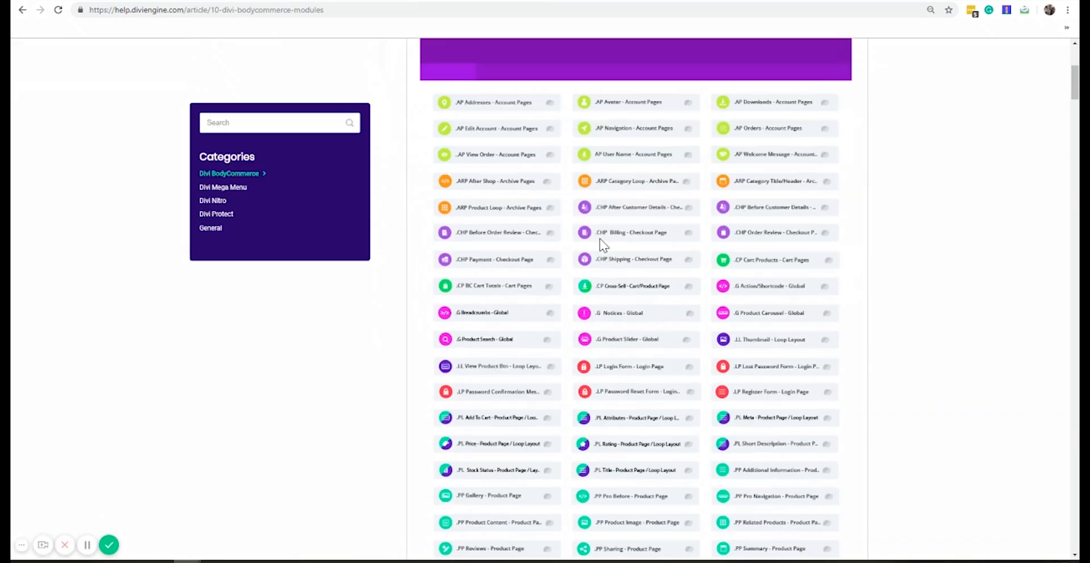
pyautogui.scroll(-3)
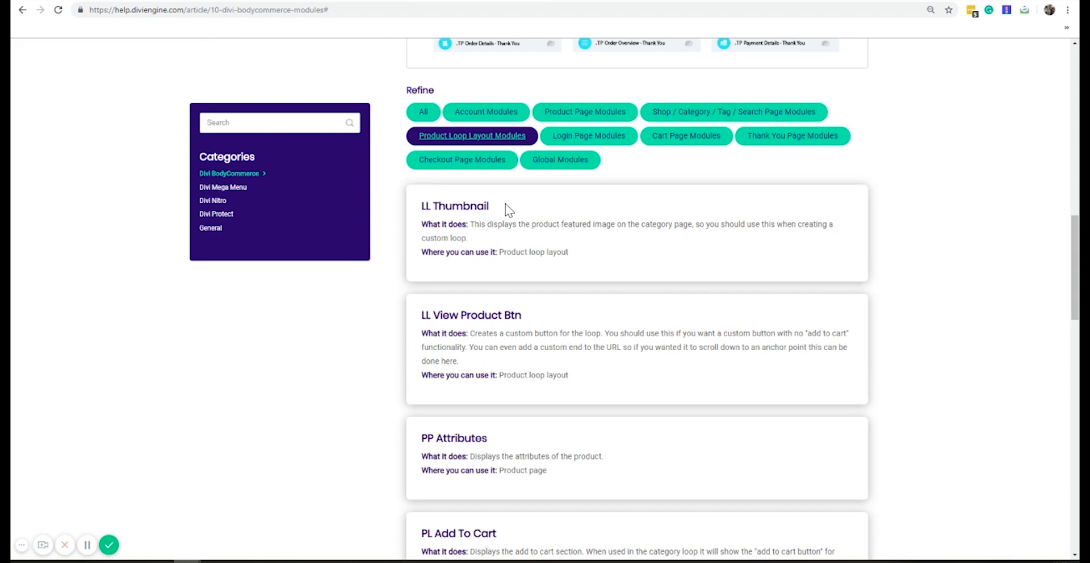
pyautogui.scroll(-3)
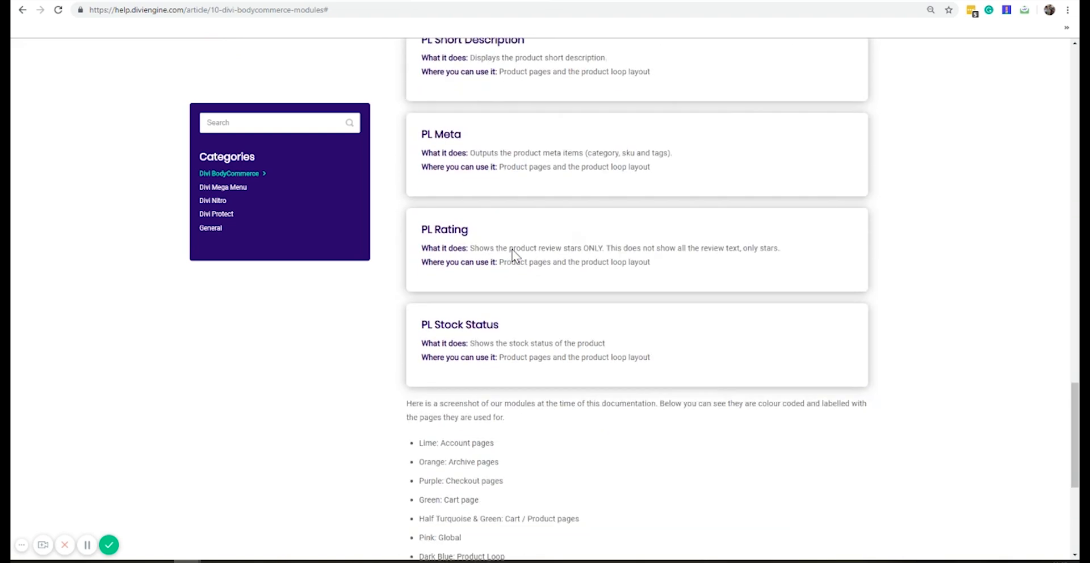
pyautogui.scroll(3)
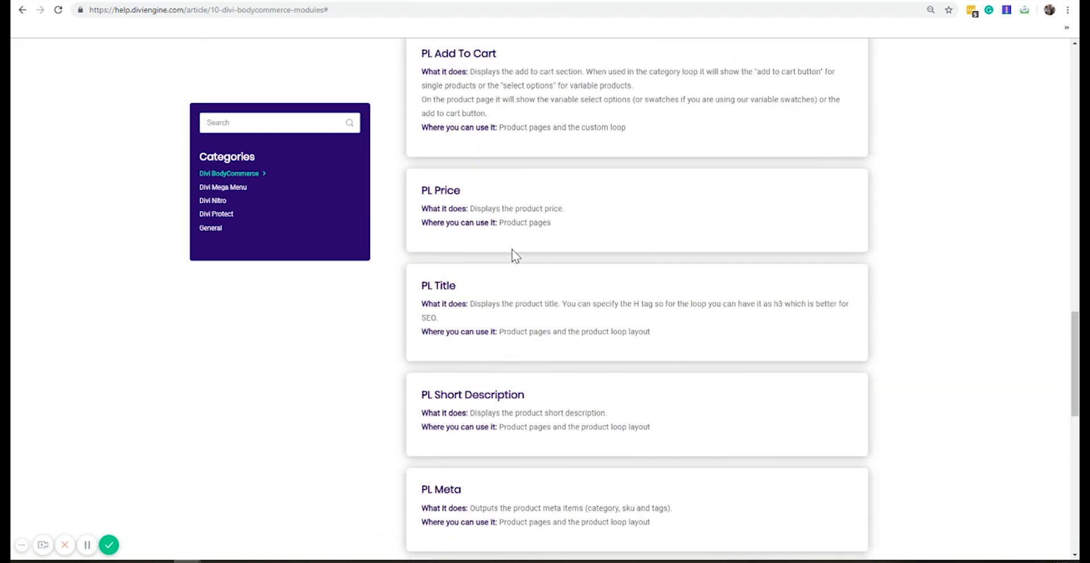
pyautogui.click(472, 135)
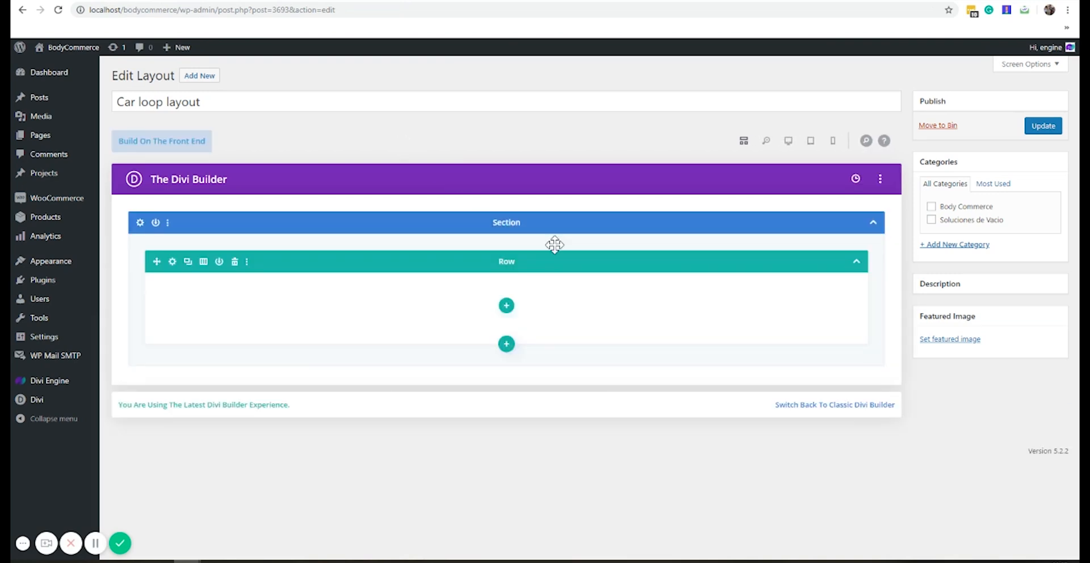
# Add an .LL Thumbnail module to the empty row with Image Style set to Flip Image
pyautogui.click(506, 305)
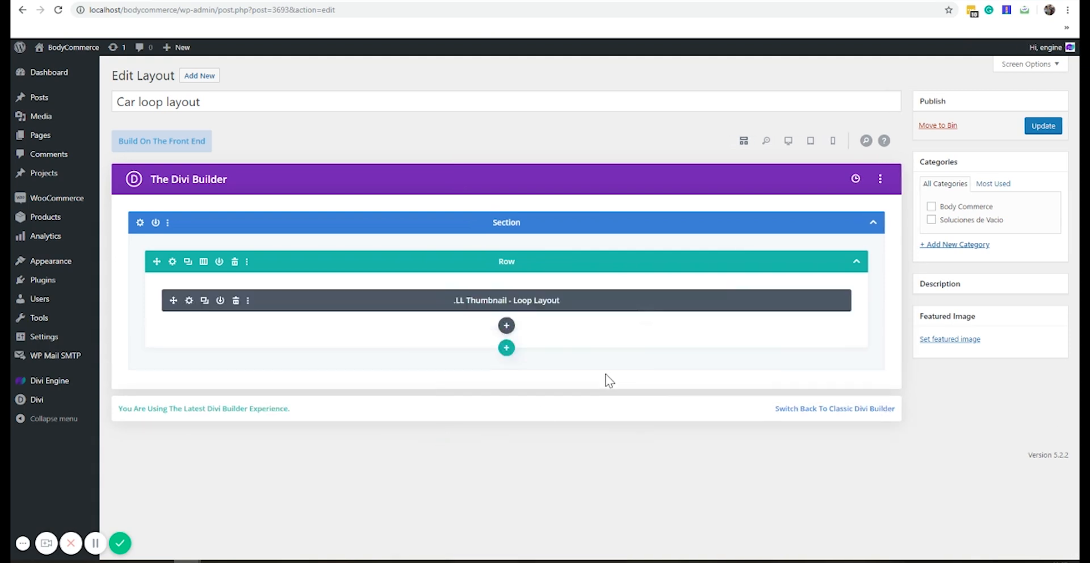
pyautogui.click(189, 300)
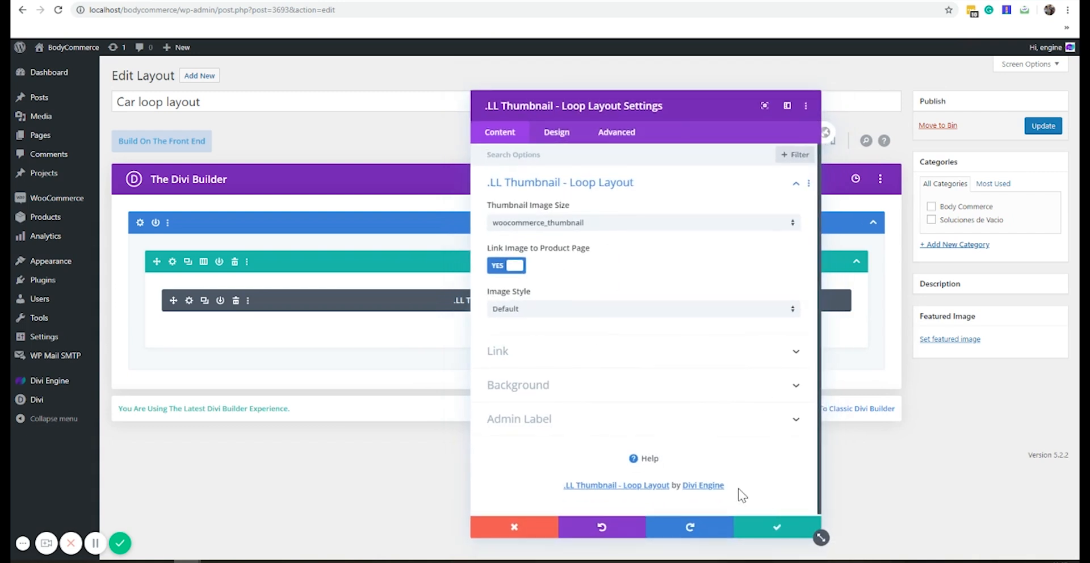
pyautogui.click(640, 309)
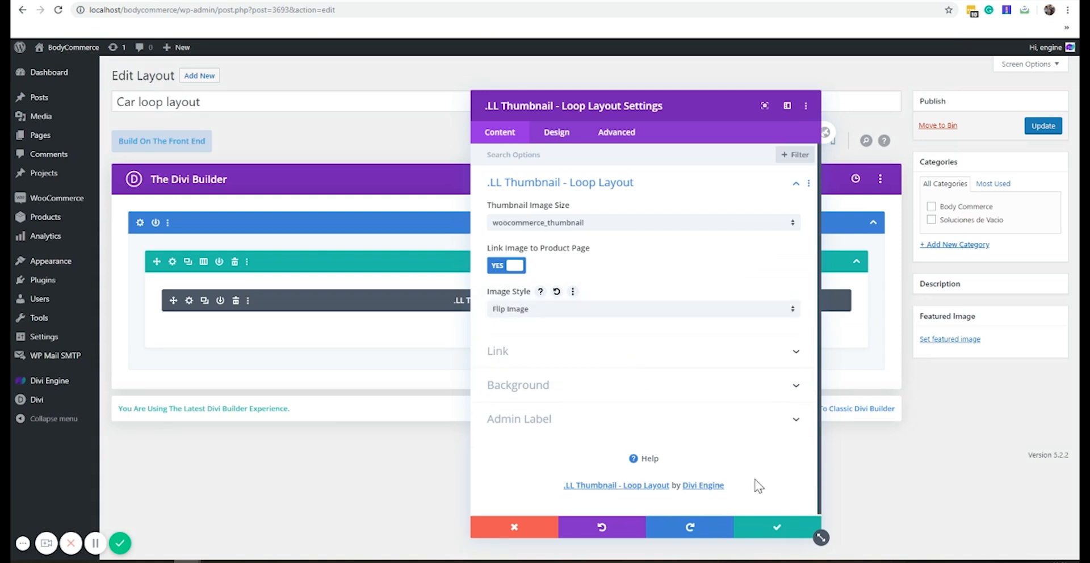
pyautogui.click(506, 326)
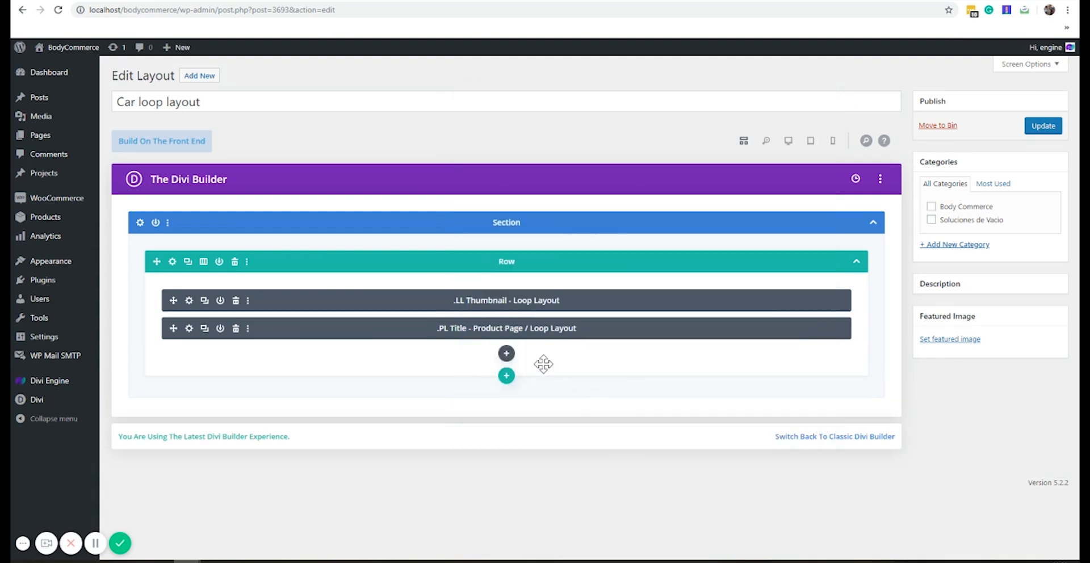
# Insert .PL Price and .PL Add To Cart modules beneath the title and save
pyautogui.click(506, 353)
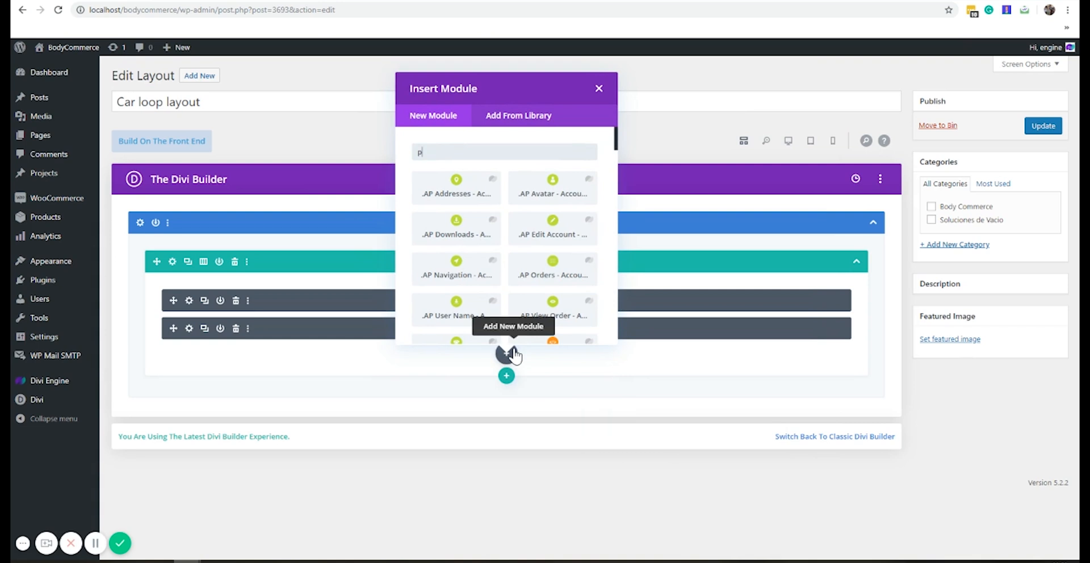
pyautogui.write('r')
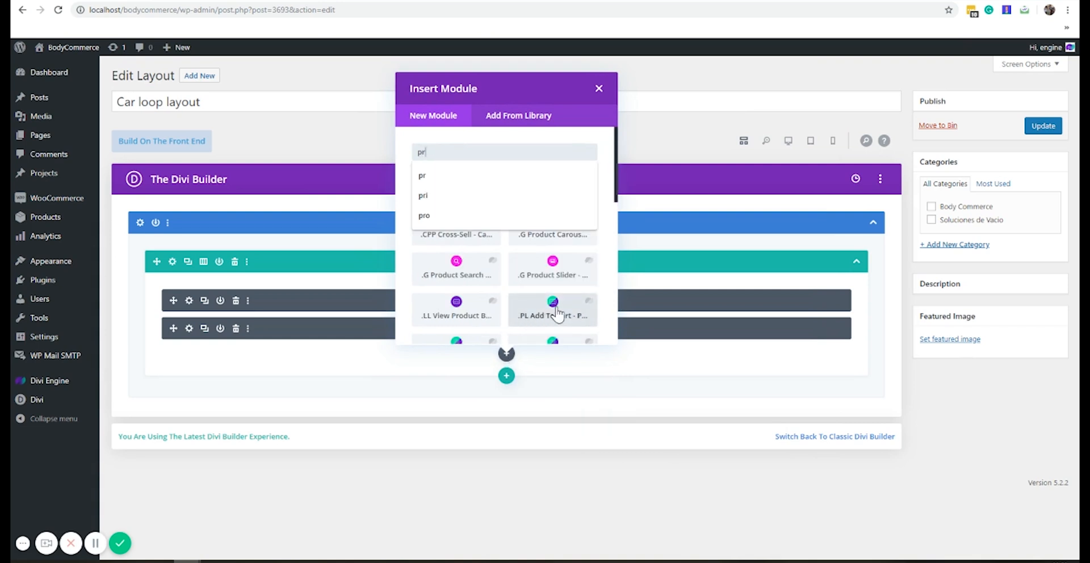
pyautogui.click(552, 309)
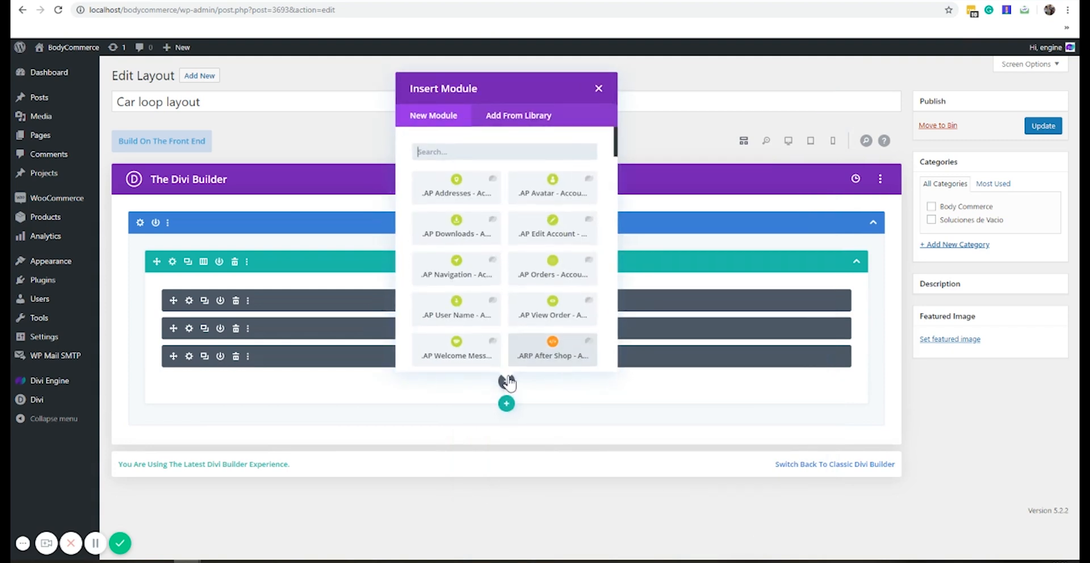
pyautogui.click(598, 89)
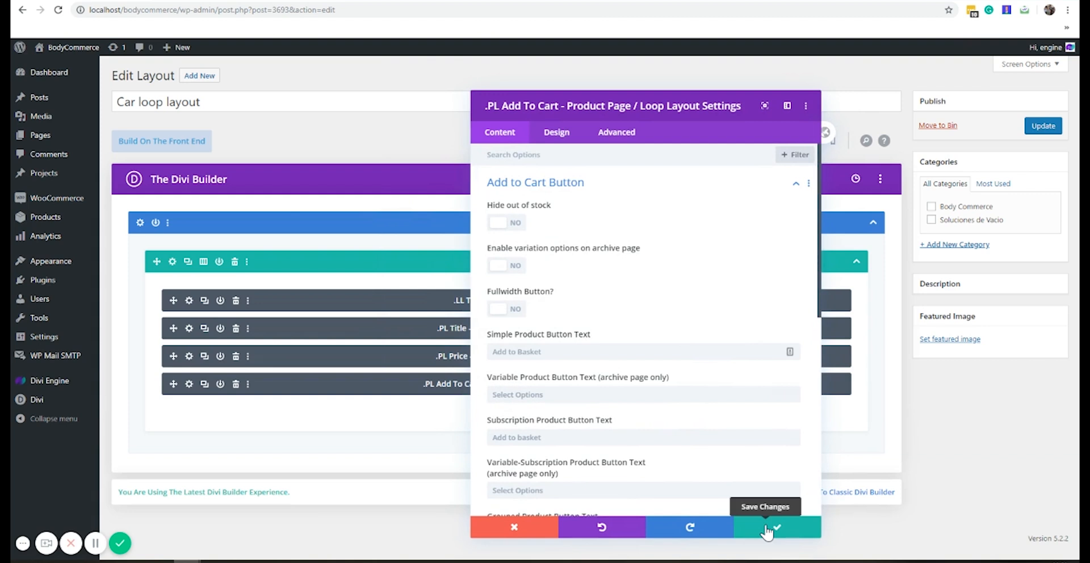
pyautogui.click(777, 527)
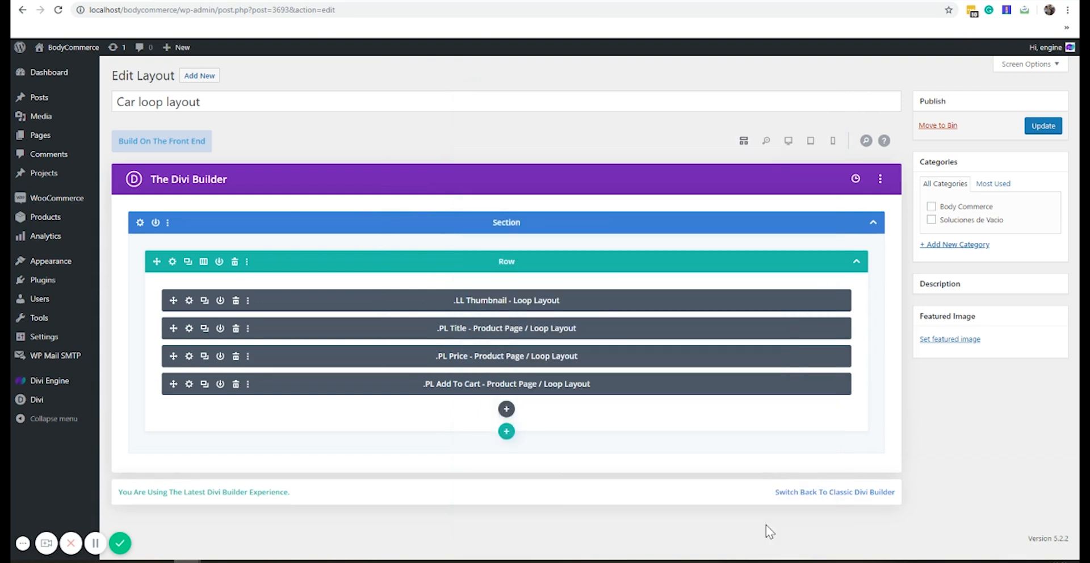
pyautogui.moveTo(602, 168)
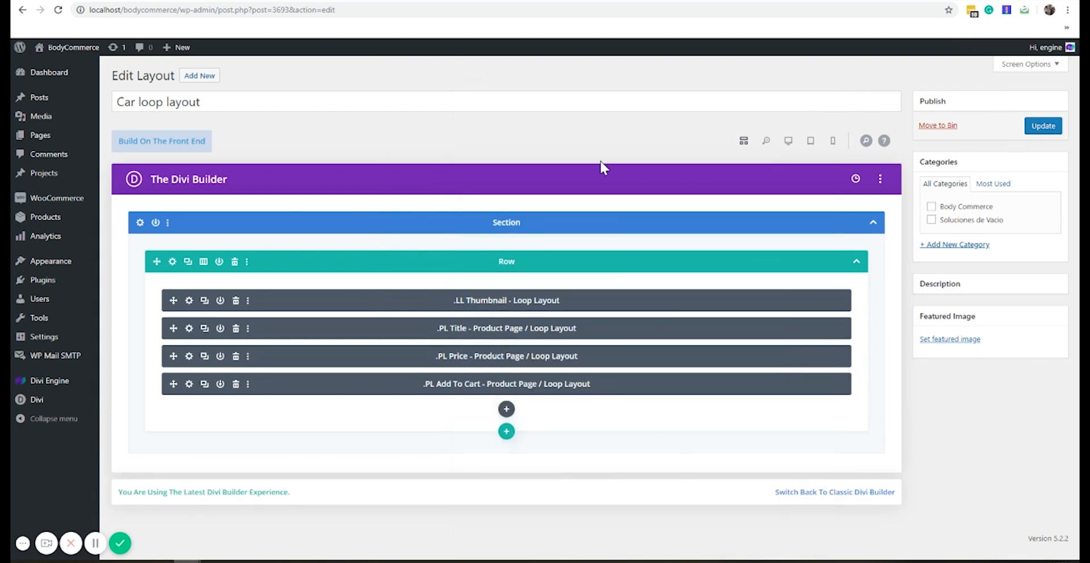
pyautogui.moveTo(681, 218)
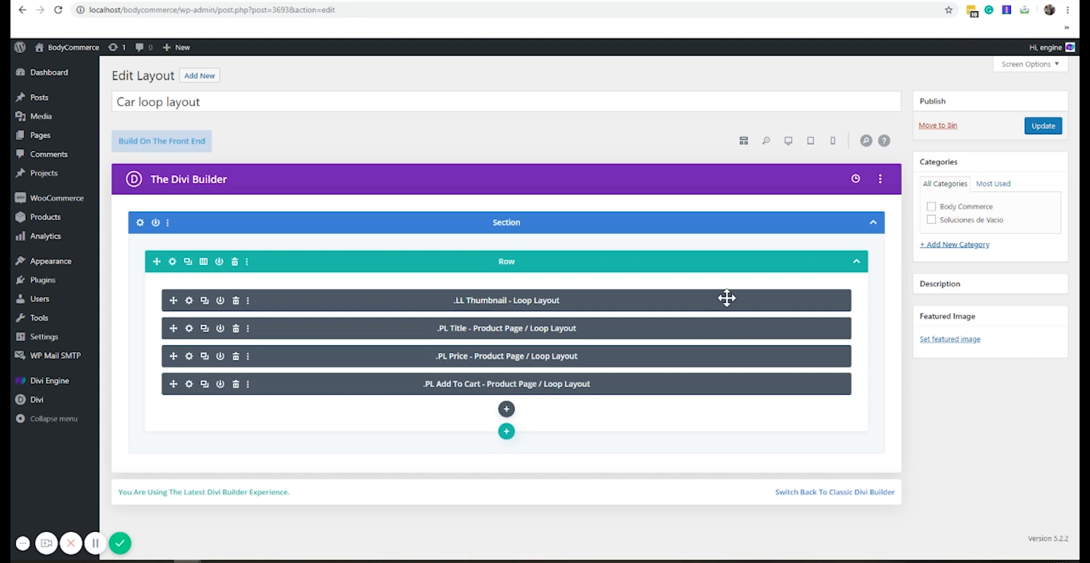
# Update the Car loop layout from the Publish box
pyautogui.click(1043, 127)
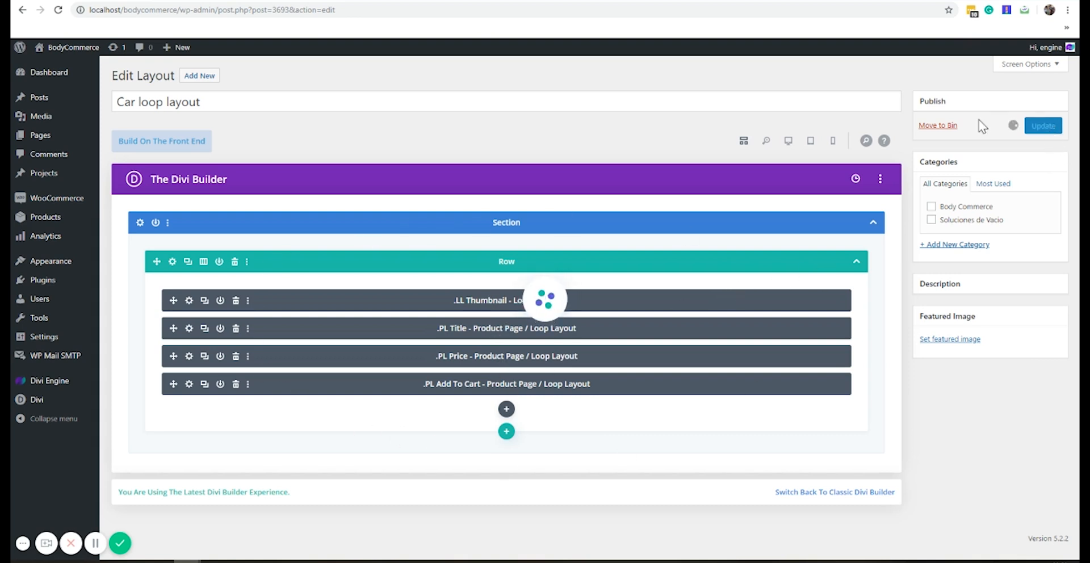
pyautogui.moveTo(514, 193)
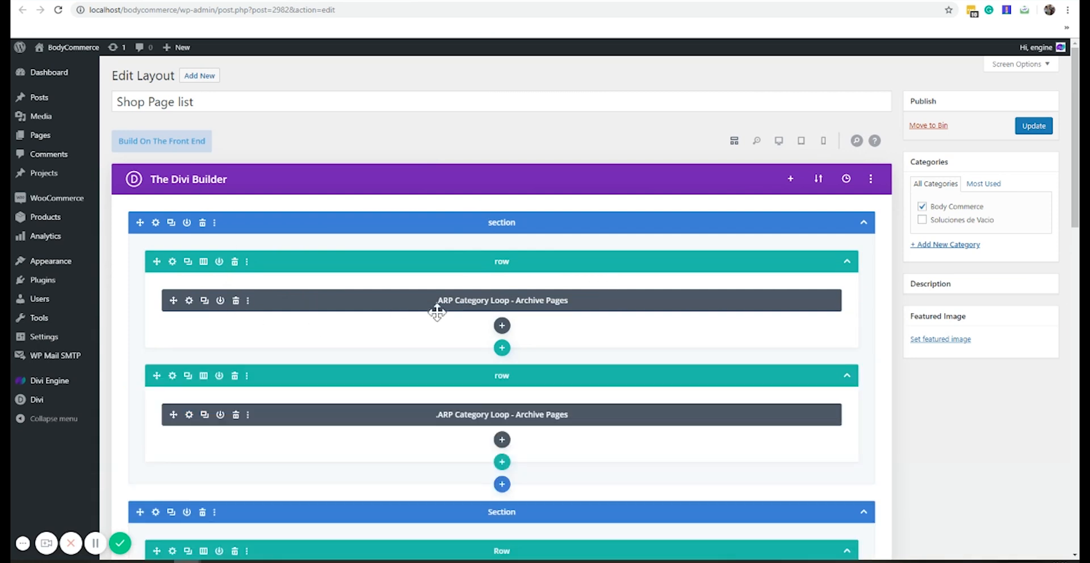
# Insert a .G Product Carousel - Global module into the Shop Page list layout's top row
pyautogui.click(501, 325)
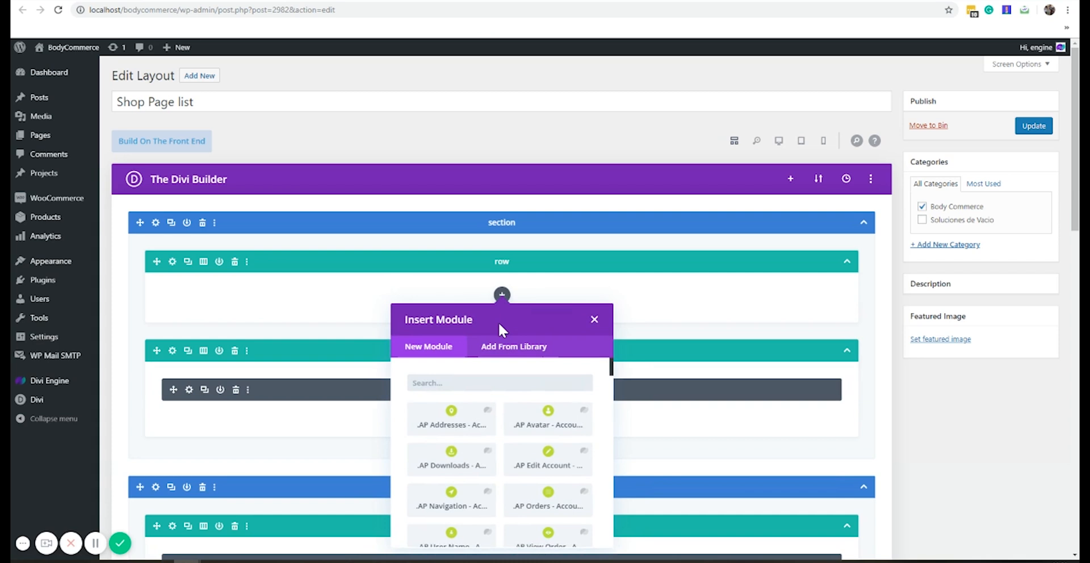
pyautogui.write('car')
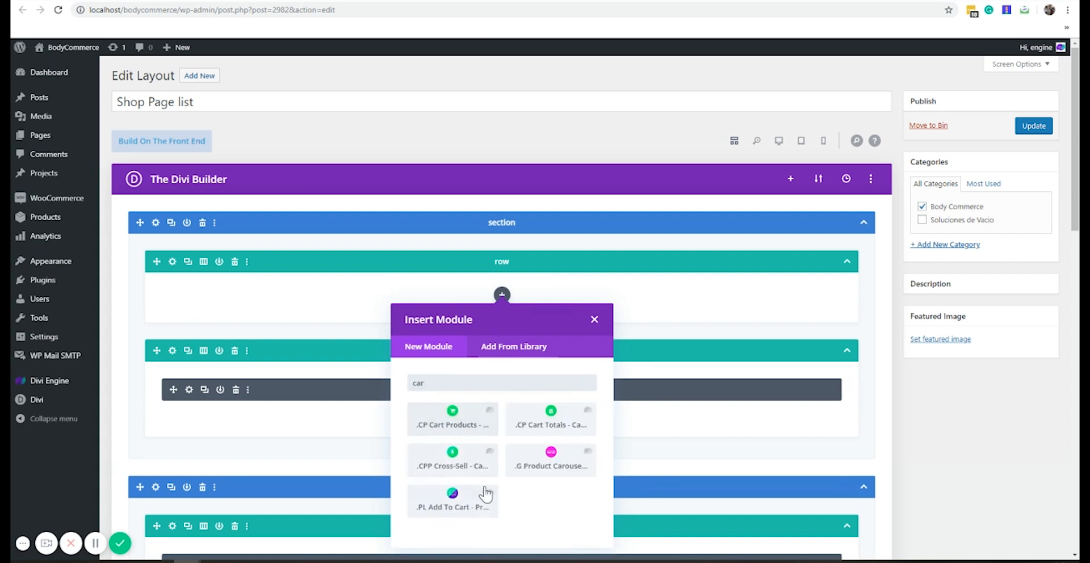
pyautogui.click(550, 461)
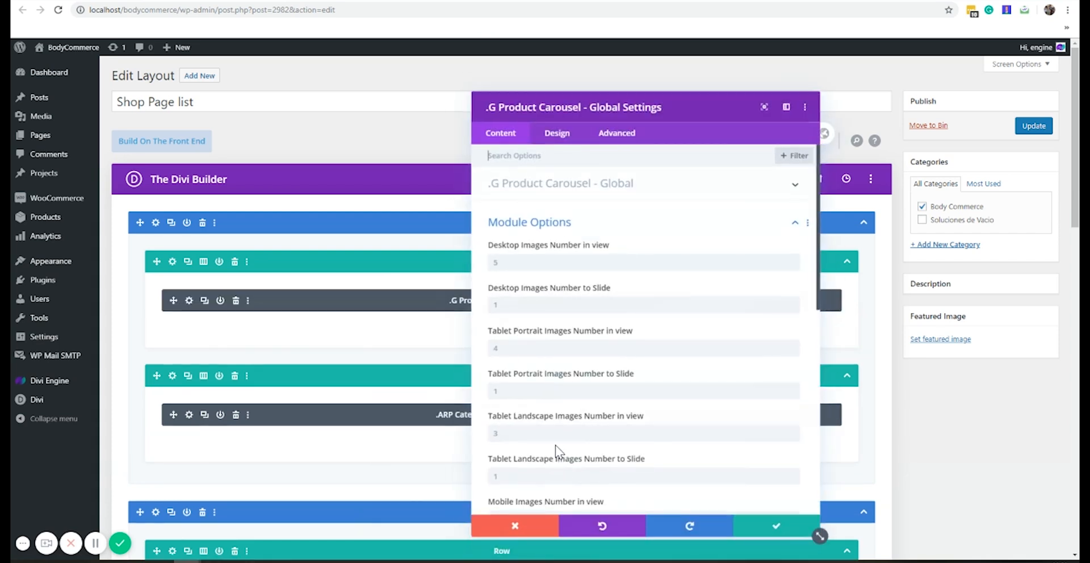
# Set the carousel's Loop Layout to 'Car loop layout', show featured products only, and save
pyautogui.click(796, 222)
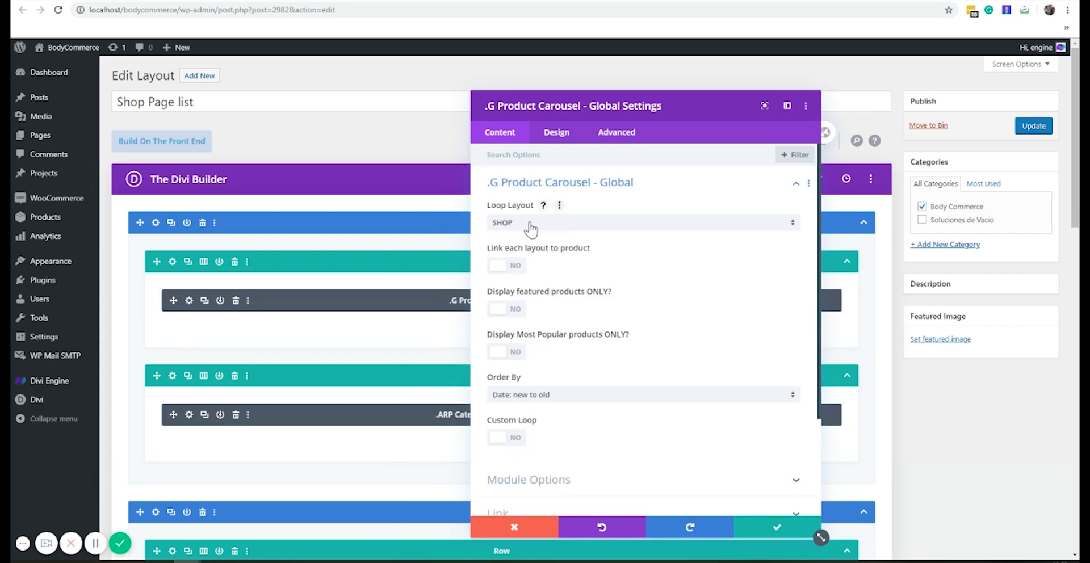
pyautogui.click(640, 222)
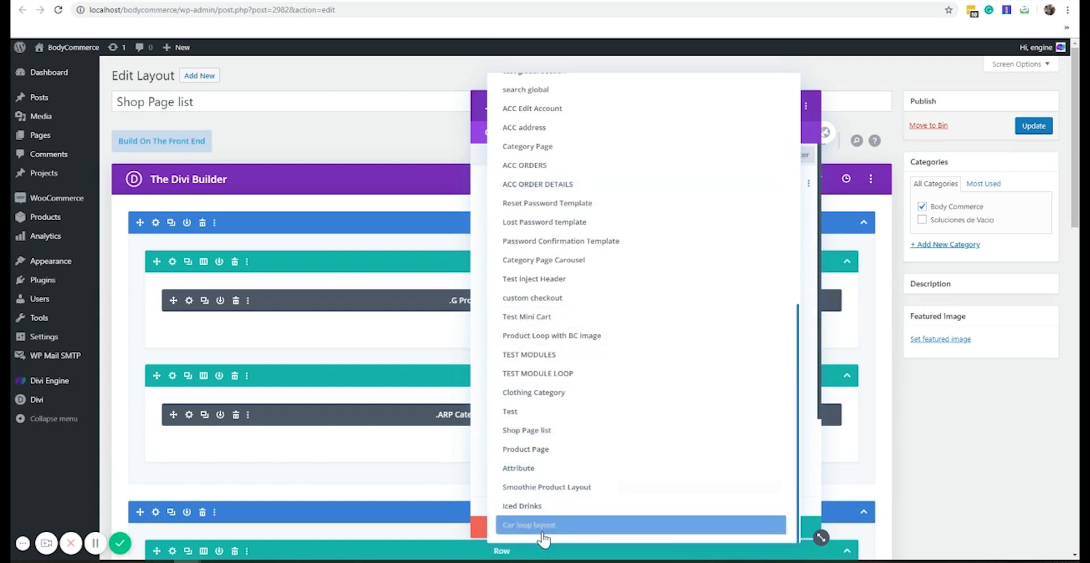
pyautogui.click(528, 526)
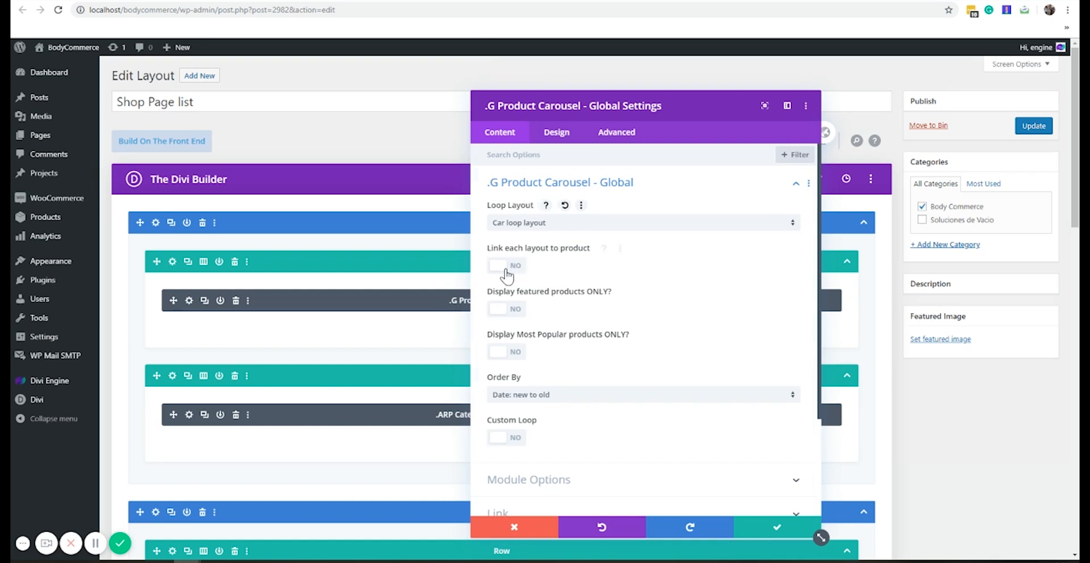
pyautogui.moveTo(564, 273)
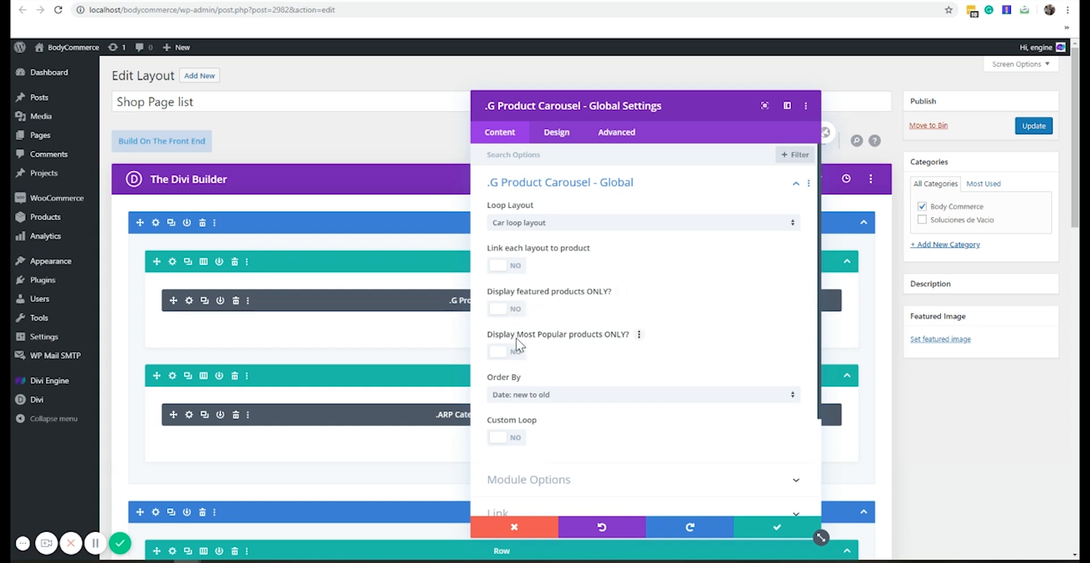
pyautogui.click(505, 437)
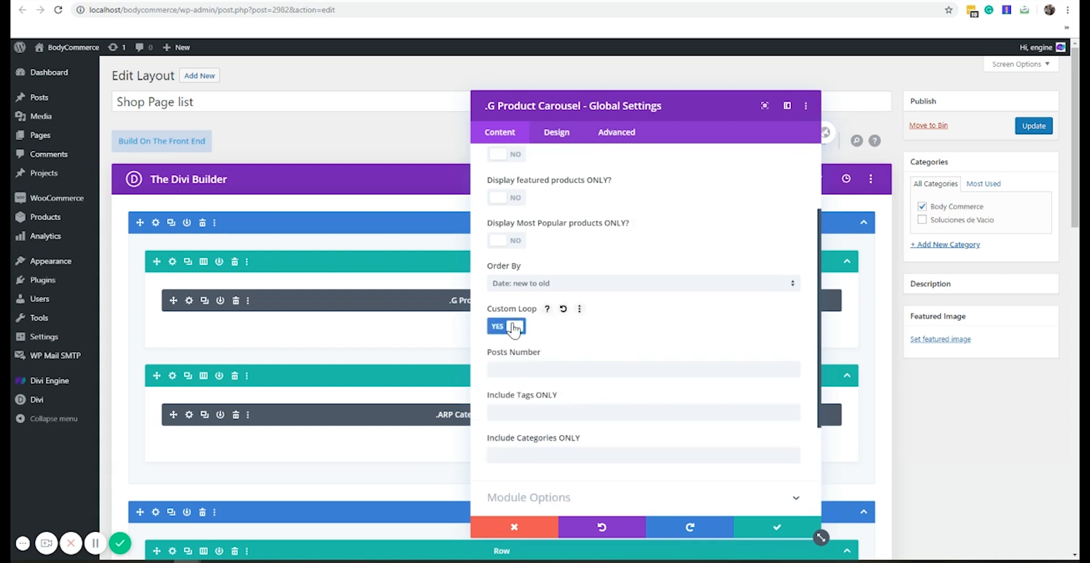
pyautogui.click(506, 327)
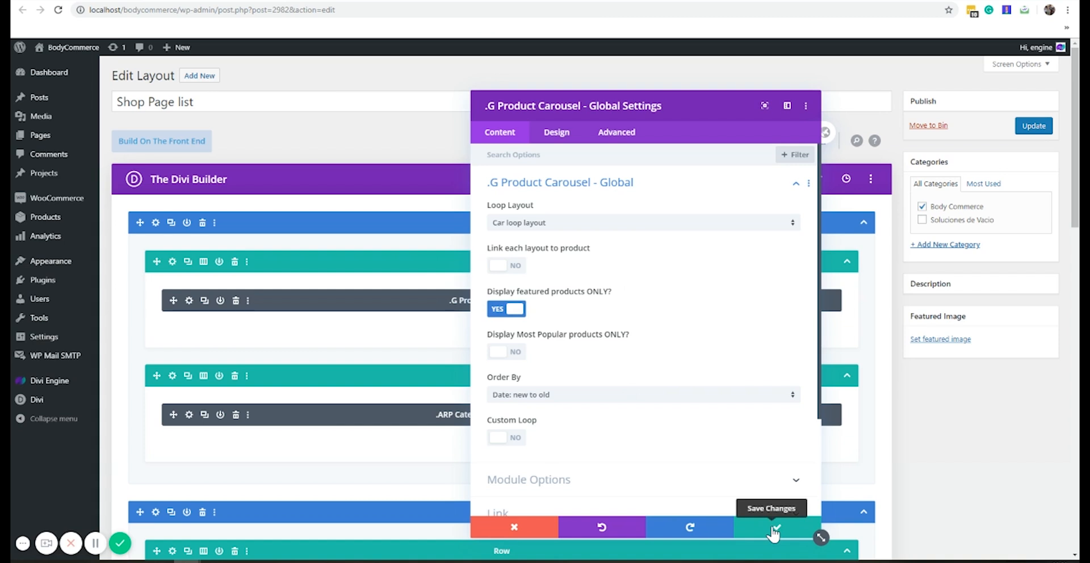
pyautogui.click(774, 527)
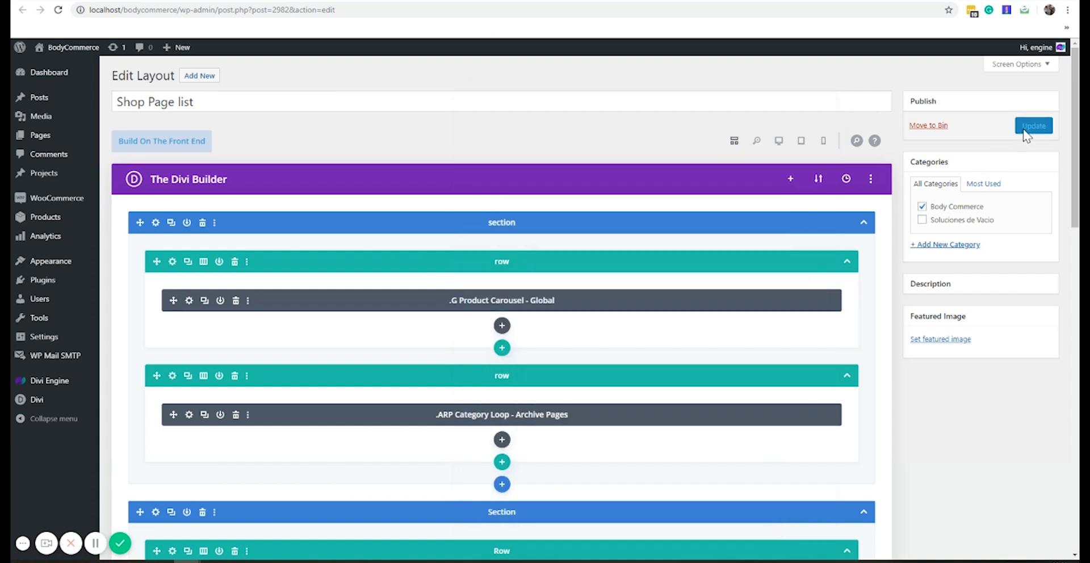
# Save the Shop Page list layout and reload the storefront to view the featured carousel
pyautogui.click(1034, 126)
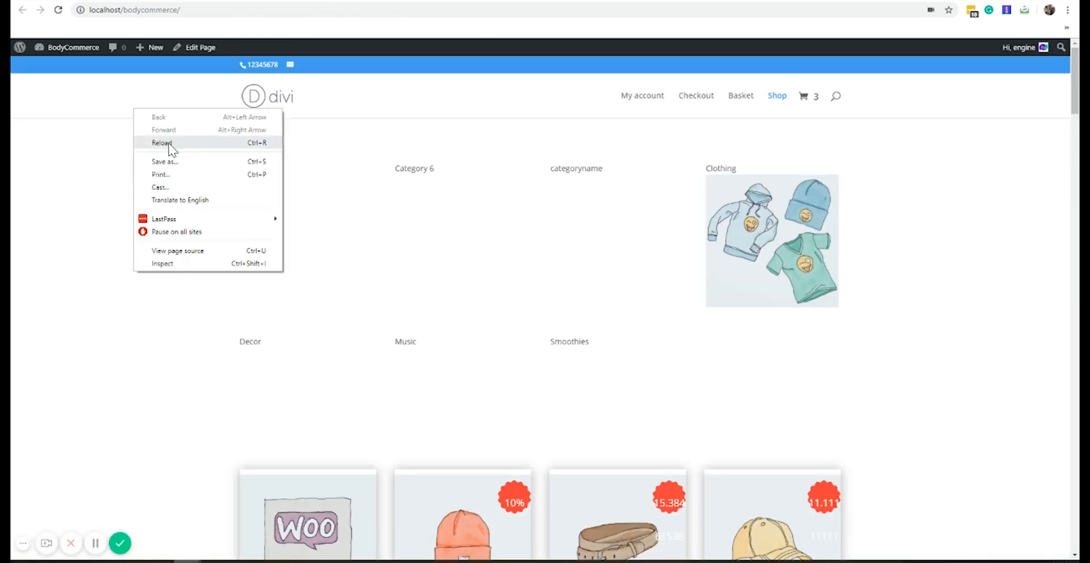
pyautogui.click(162, 142)
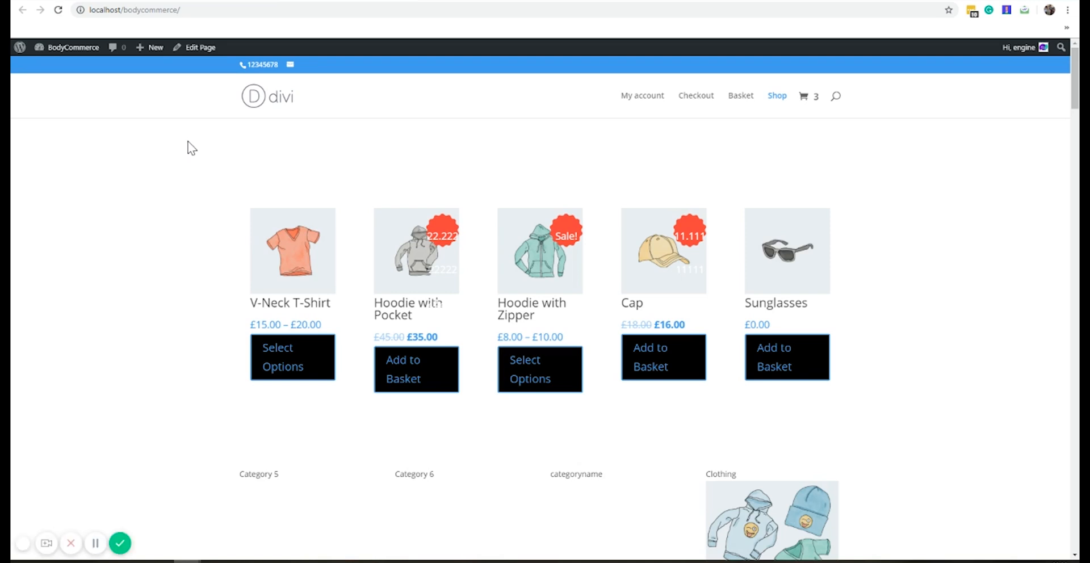
pyautogui.moveTo(180, 62)
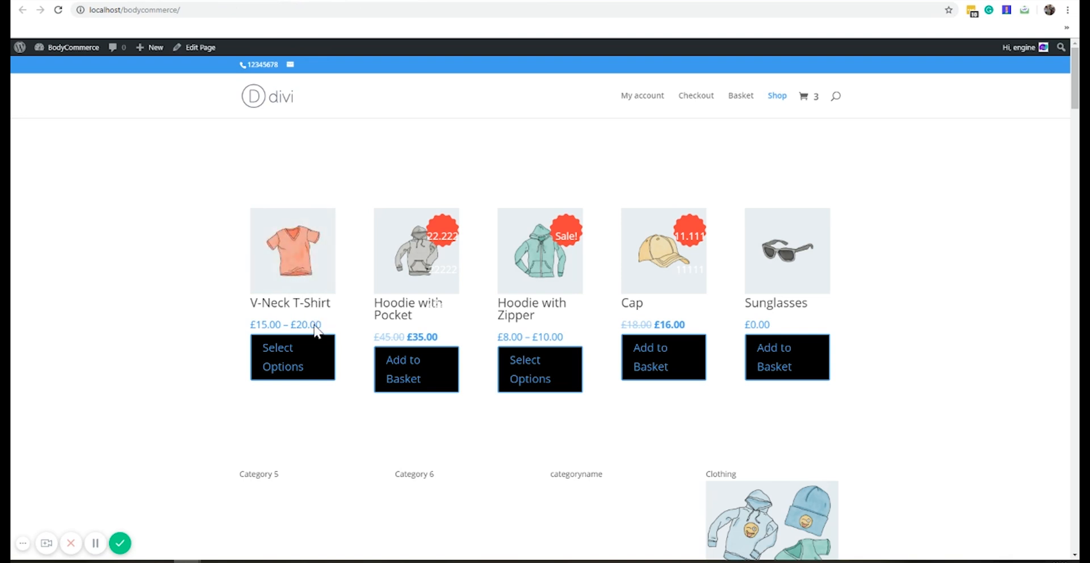
pyautogui.moveTo(306, 357)
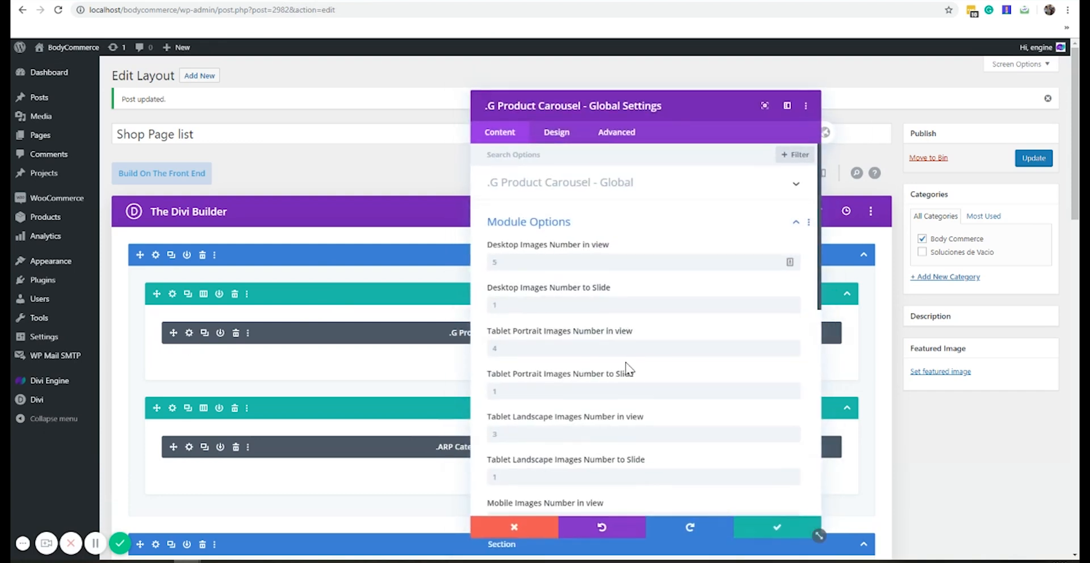
# Set the carousel to 4 products in view and slide 2 on desktop, 3 on tablets
pyautogui.click(640, 262)
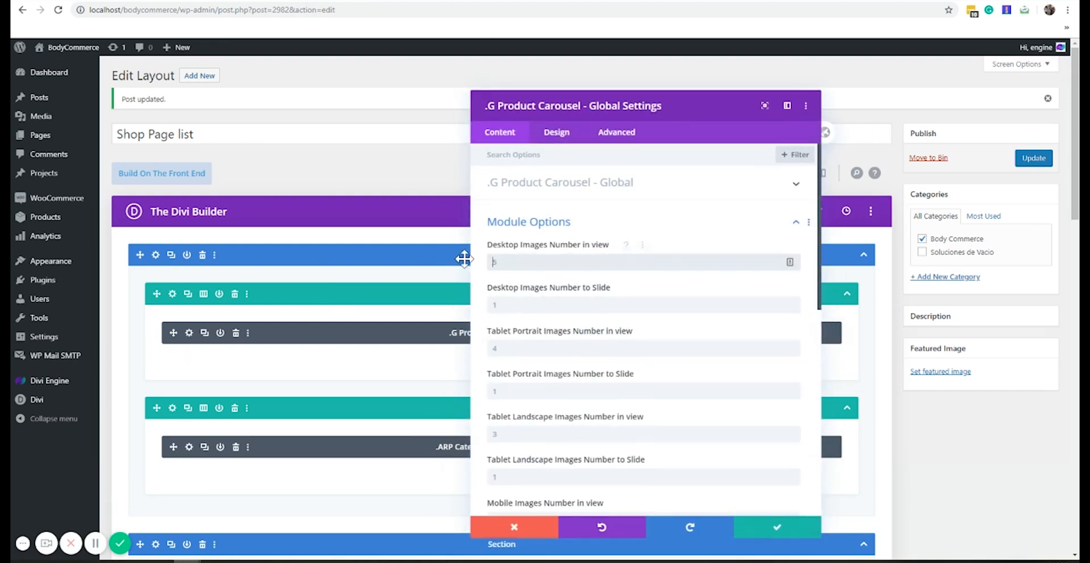
pyautogui.write('4')
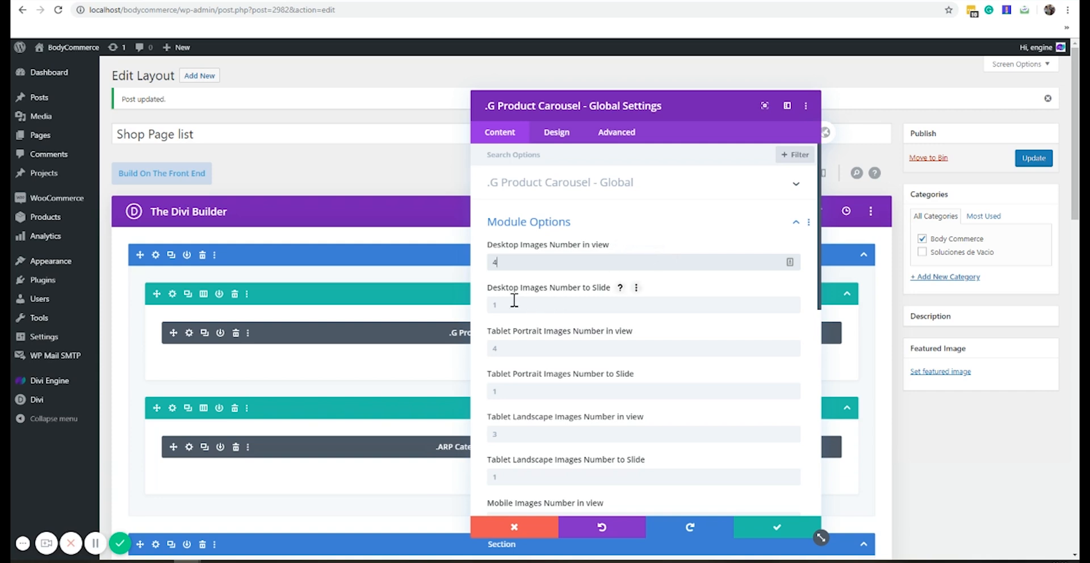
pyautogui.write('2')
pyautogui.click(644, 348)
pyautogui.write('3')
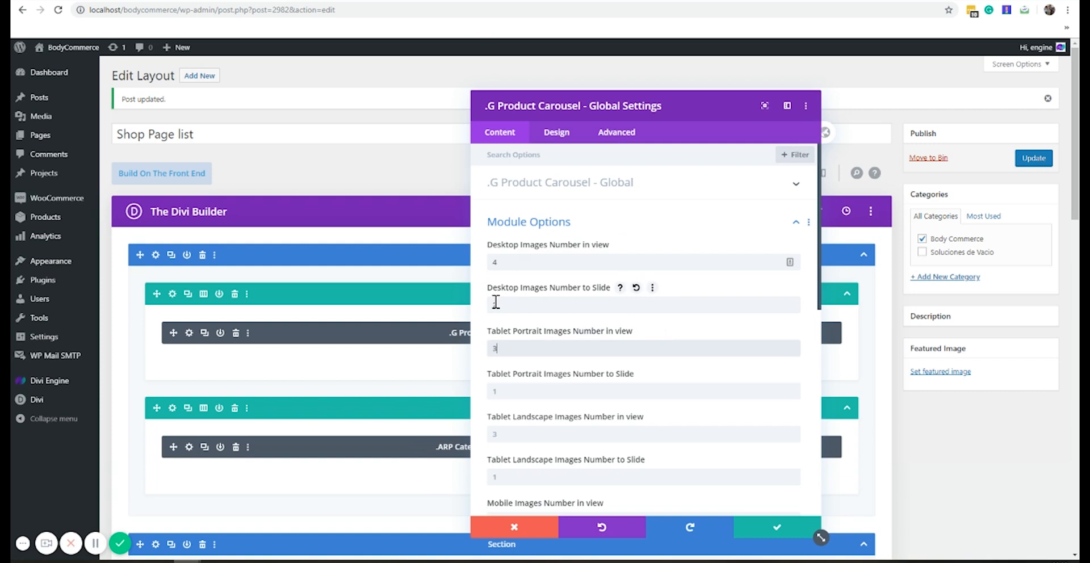
pyautogui.write('2')
pyautogui.click(644, 391)
pyautogui.write('3')
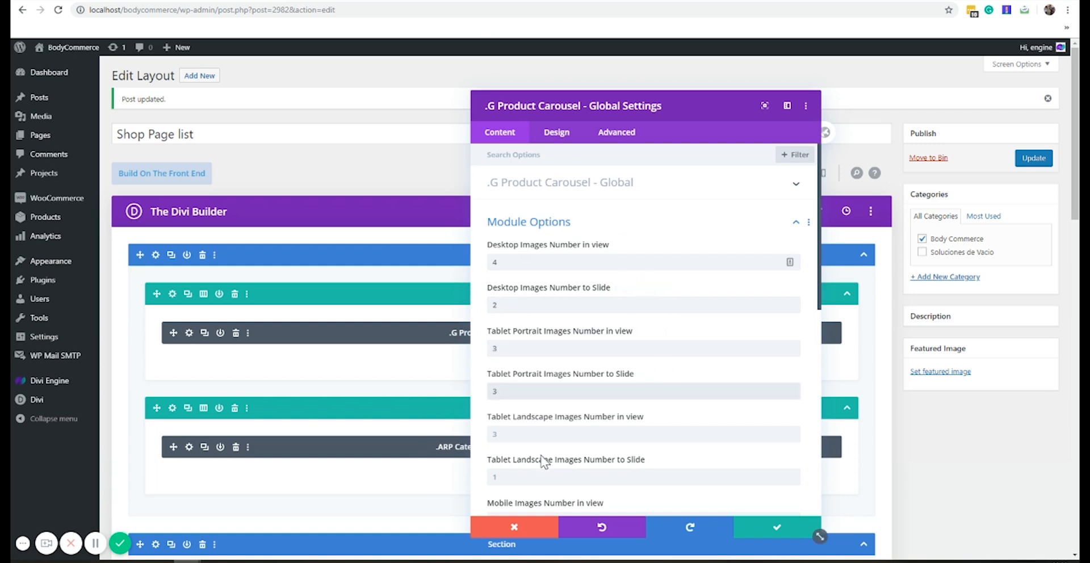
pyautogui.click(625, 391)
pyautogui.write('3')
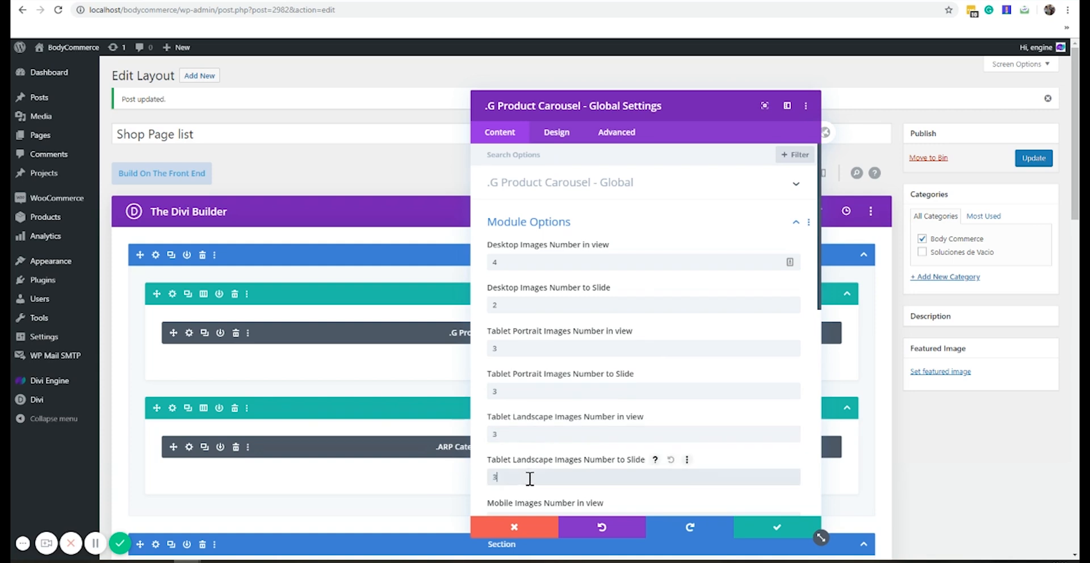
pyautogui.scroll(-3)
pyautogui.write('1')
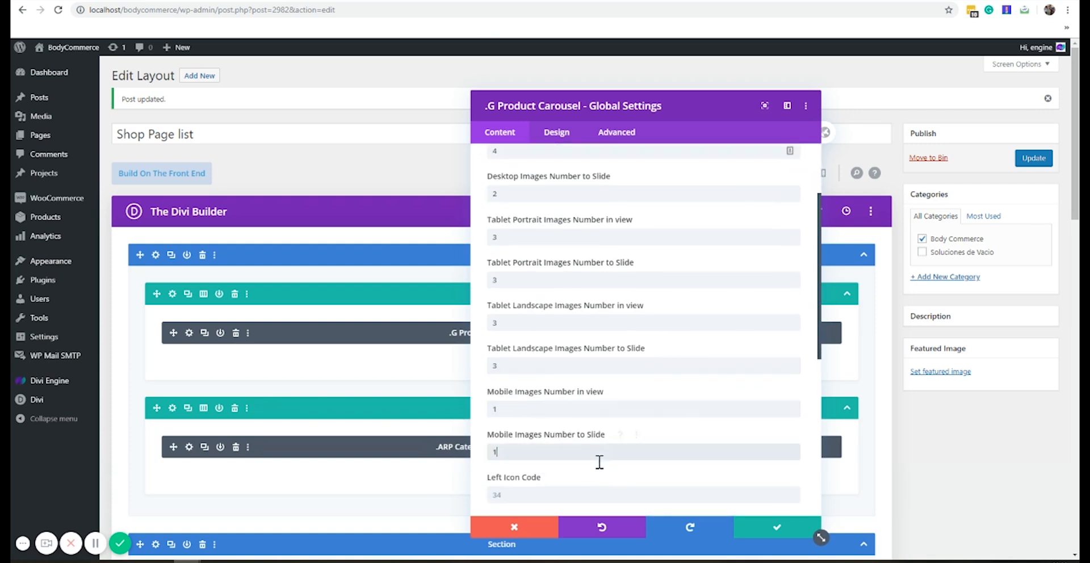
pyautogui.scroll(-3)
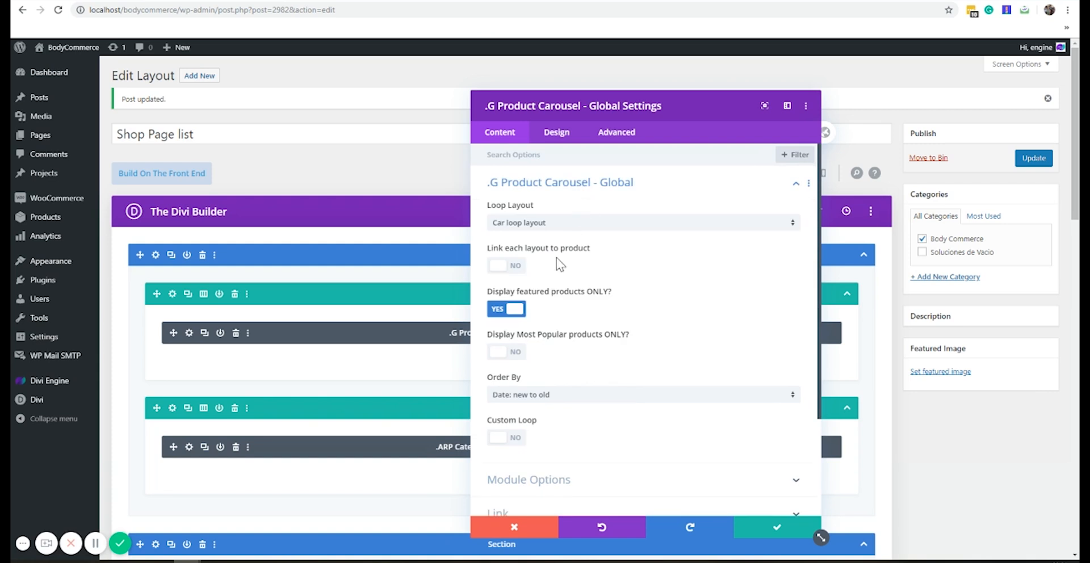
# Drop featured-only, use a custom loop of 999 'clothing' products, apply and update the layout
pyautogui.click(498, 309)
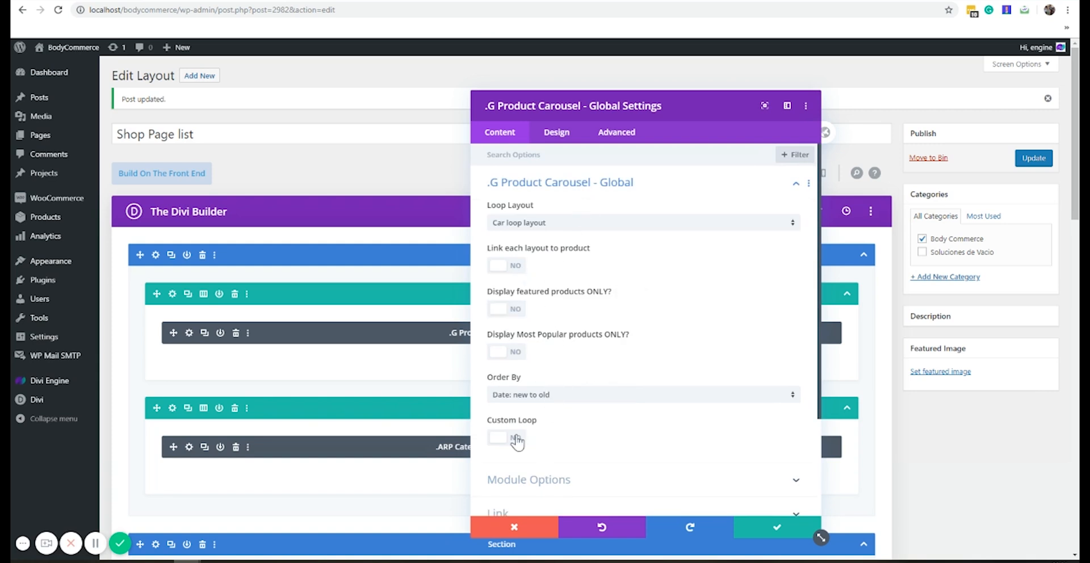
pyautogui.click(505, 439)
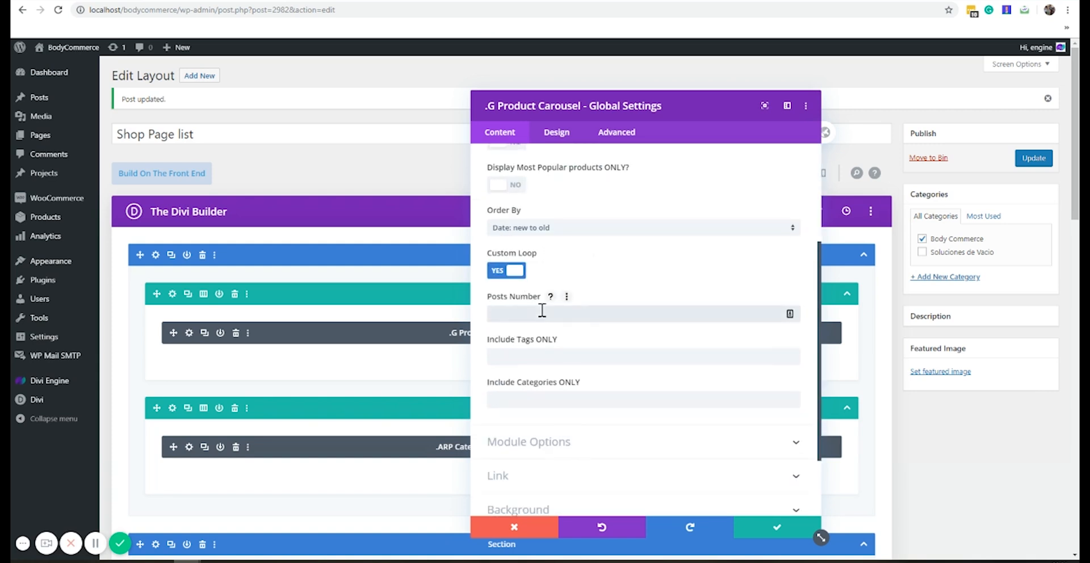
pyautogui.write('999')
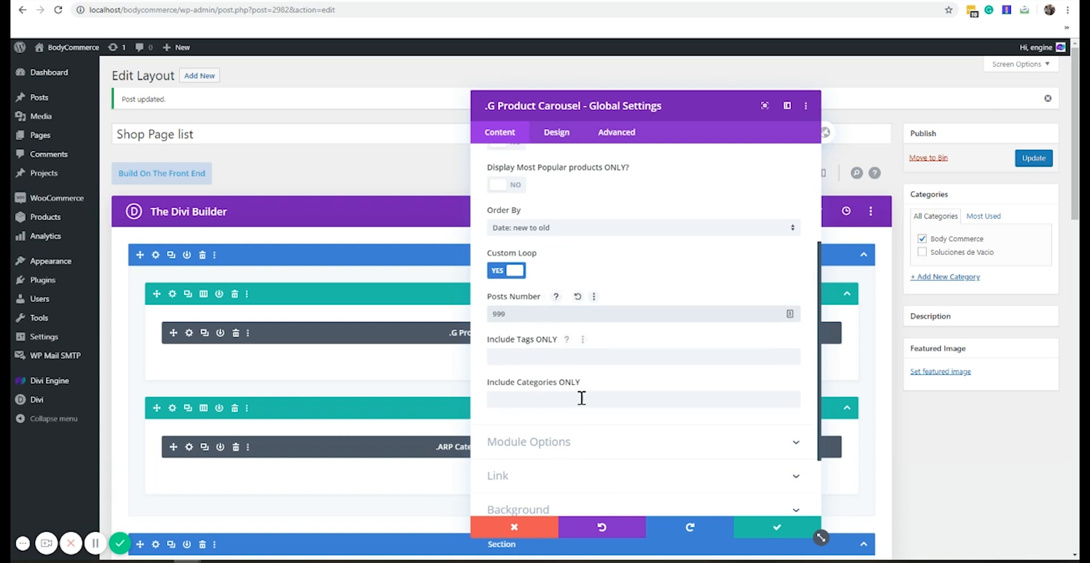
pyautogui.moveTo(581, 399)
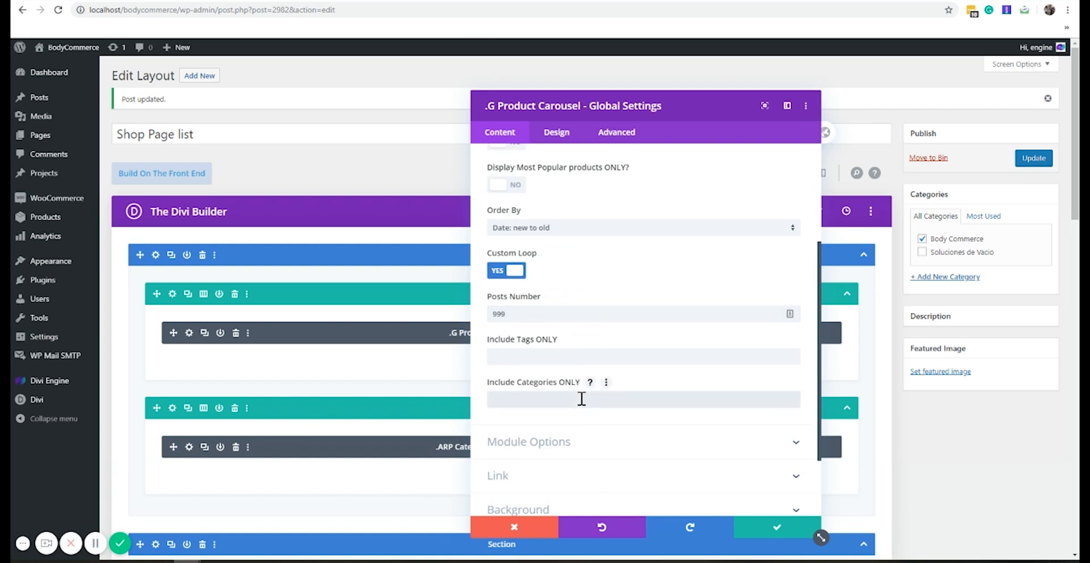
pyautogui.write('clothing')
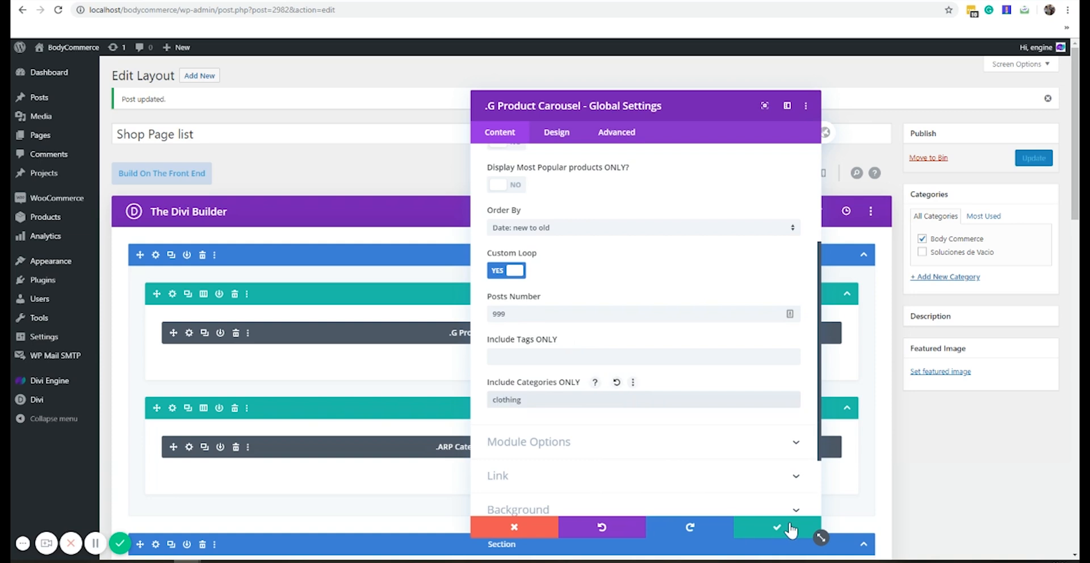
pyautogui.click(776, 527)
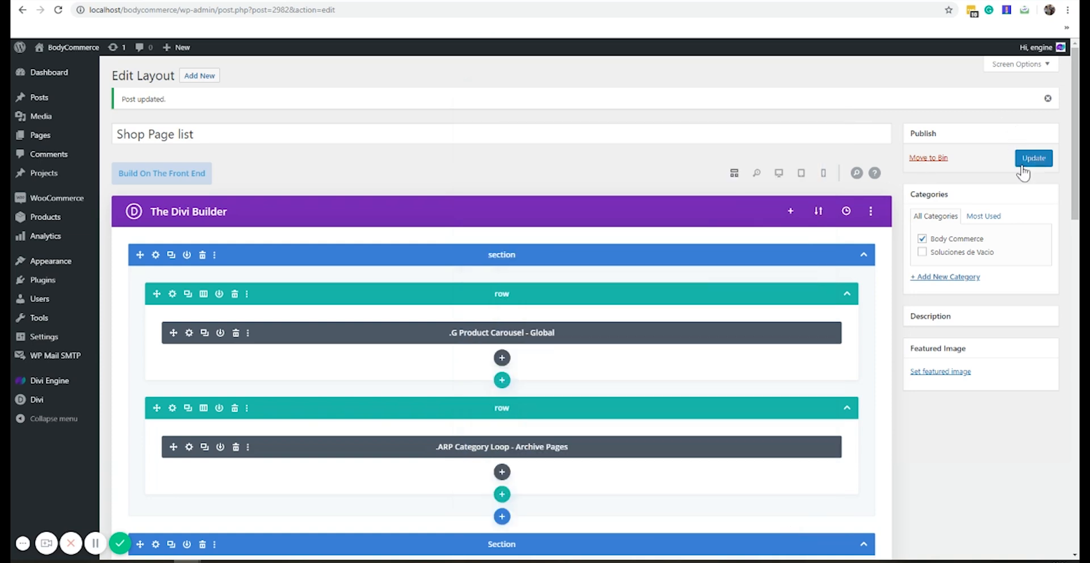
pyautogui.click(1033, 158)
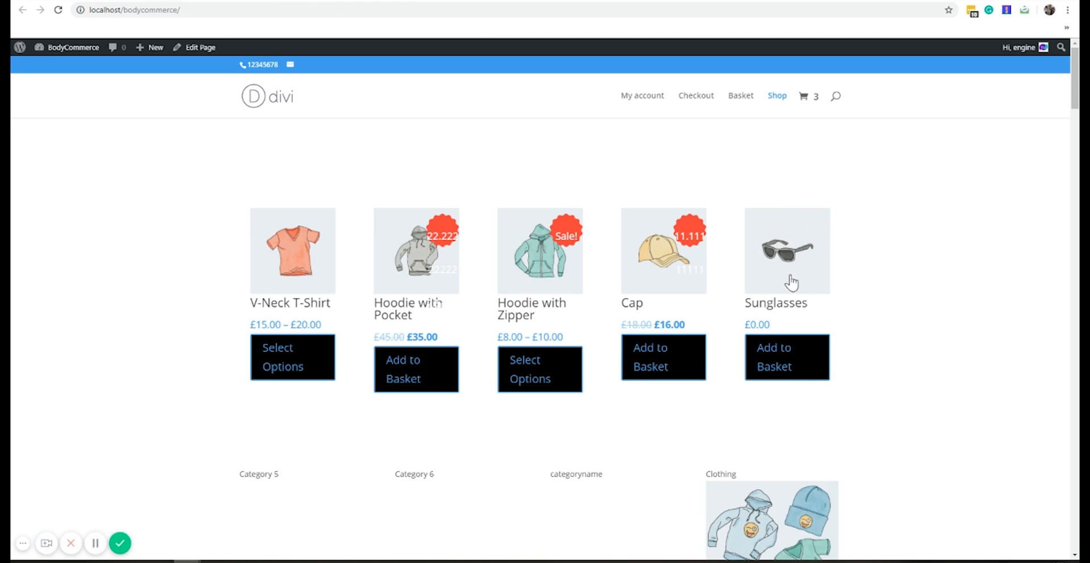
pyautogui.moveTo(774, 271)
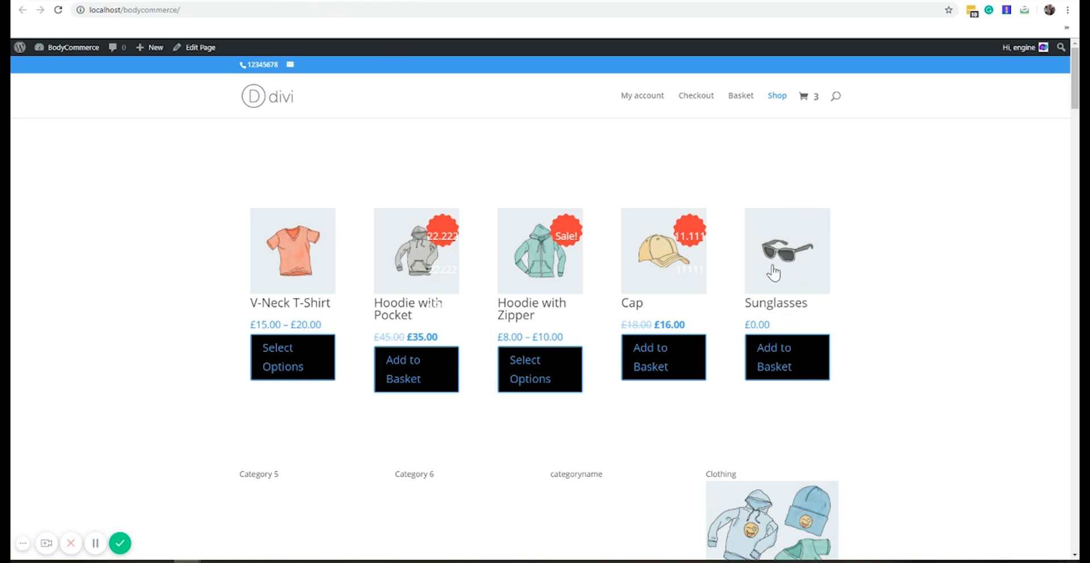
# Reload the shop page and advance the clothing carousel twice to show more products
pyautogui.rightClick(773, 271)
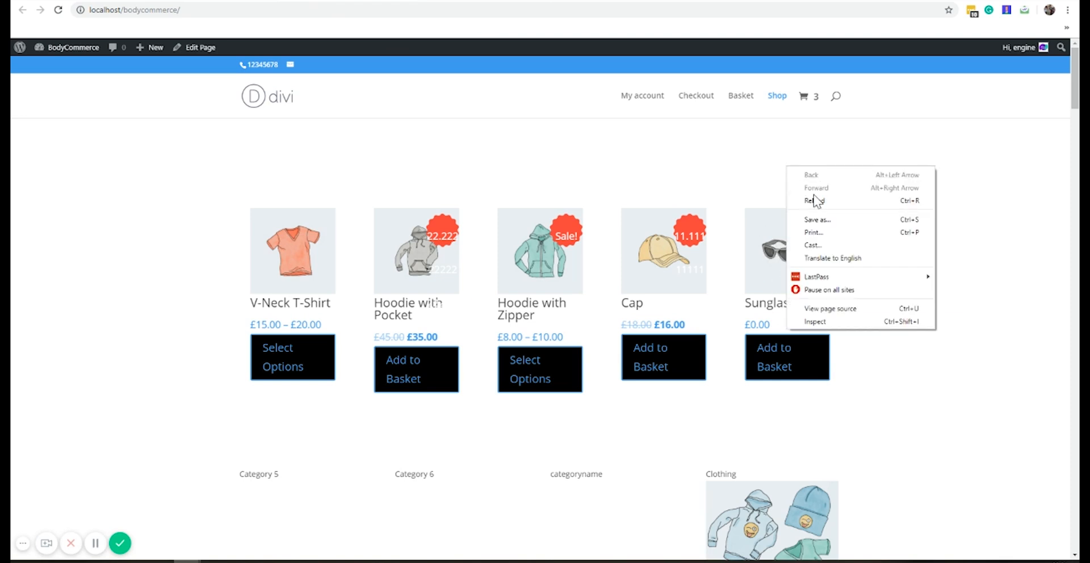
pyautogui.click(813, 201)
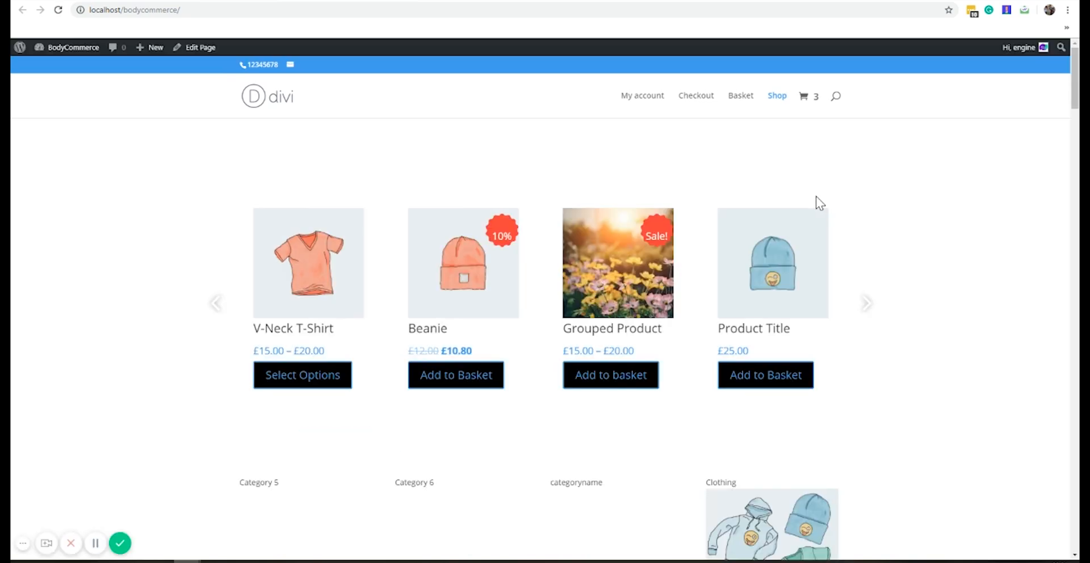
pyautogui.click(866, 303)
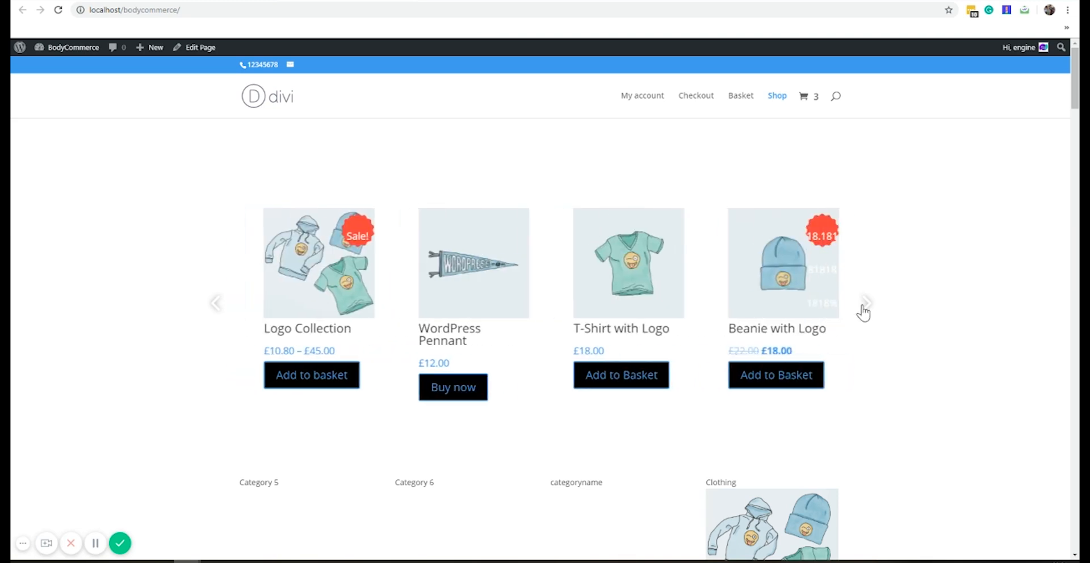
pyautogui.click(864, 302)
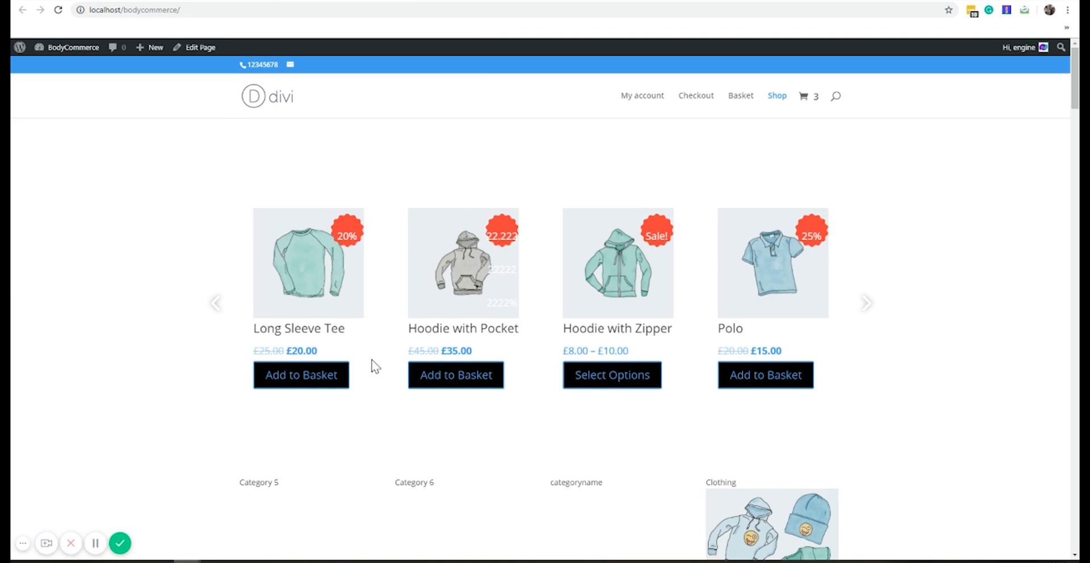
pyautogui.moveTo(570, 281)
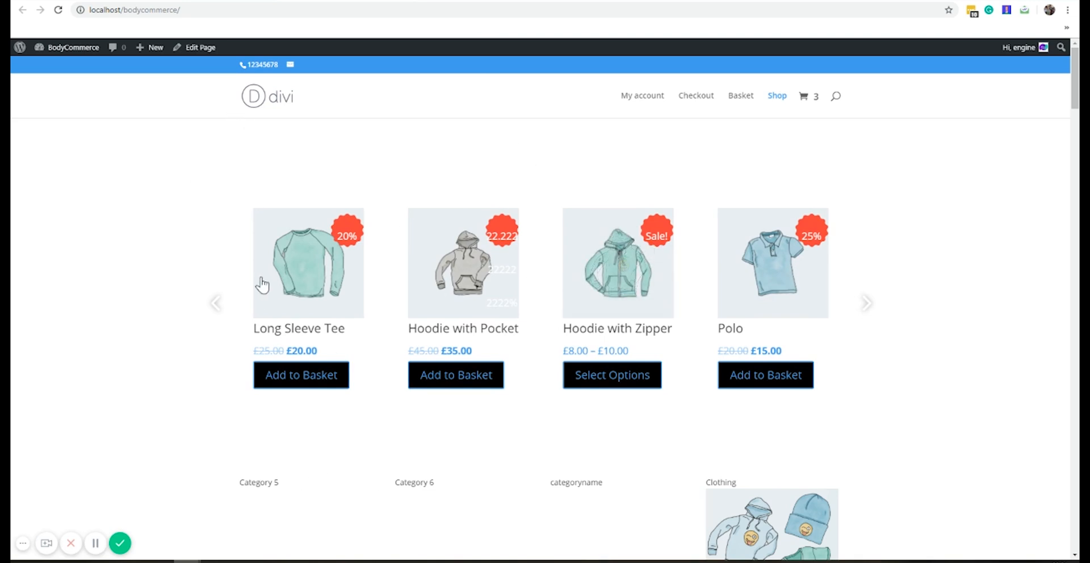
pyautogui.moveTo(90, 167)
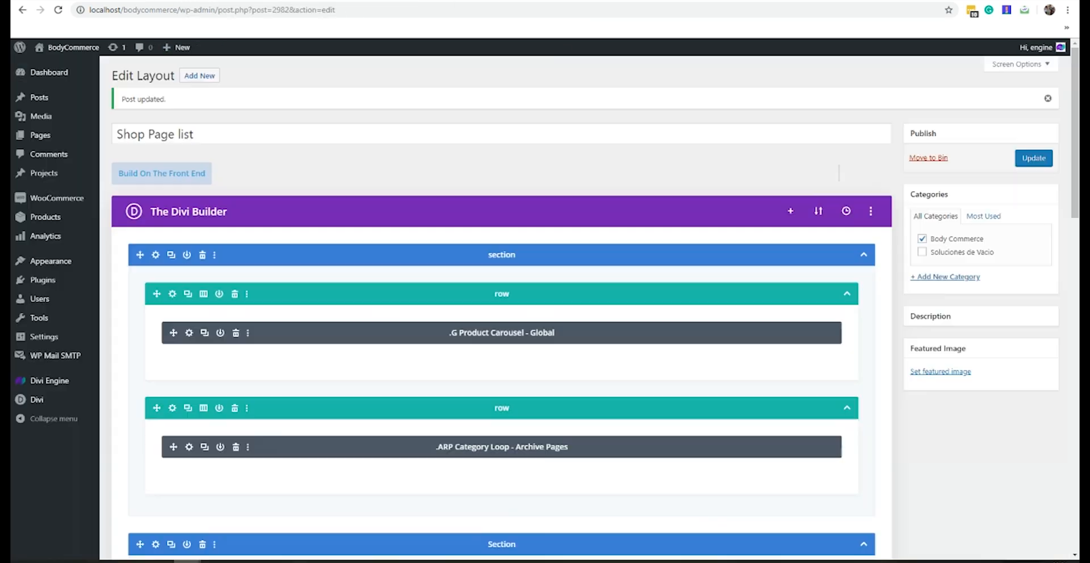
# Switch to the live shop page tab showing the four-across clothing carousel
pyautogui.click(162, 173)
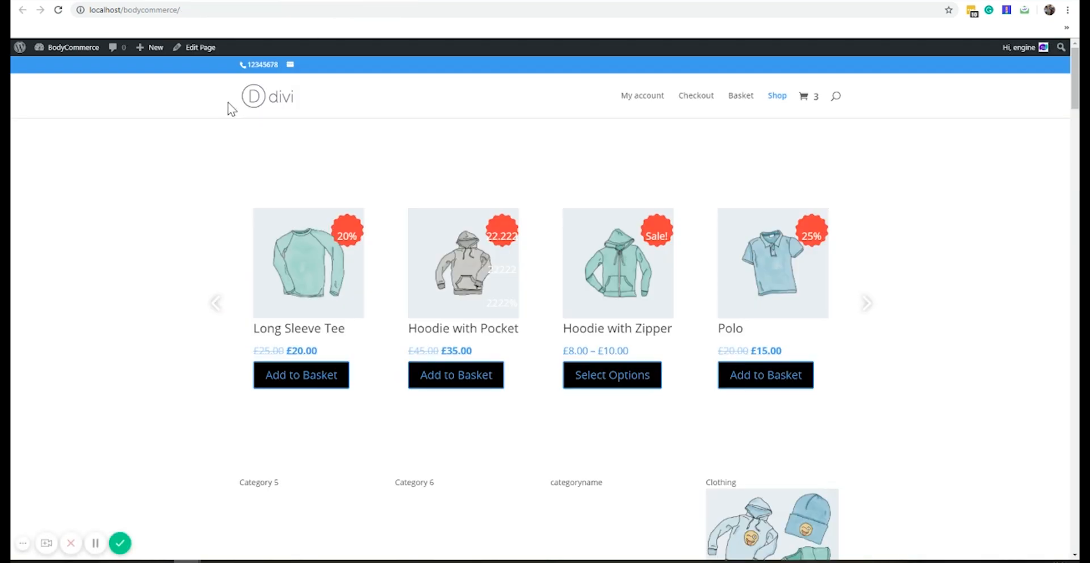
pyautogui.moveTo(159, 451)
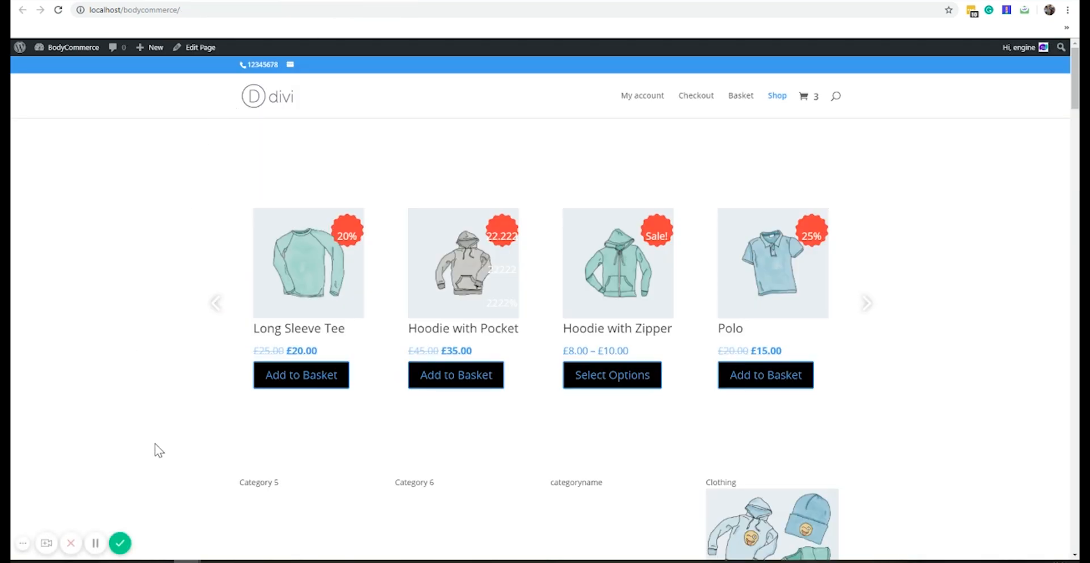